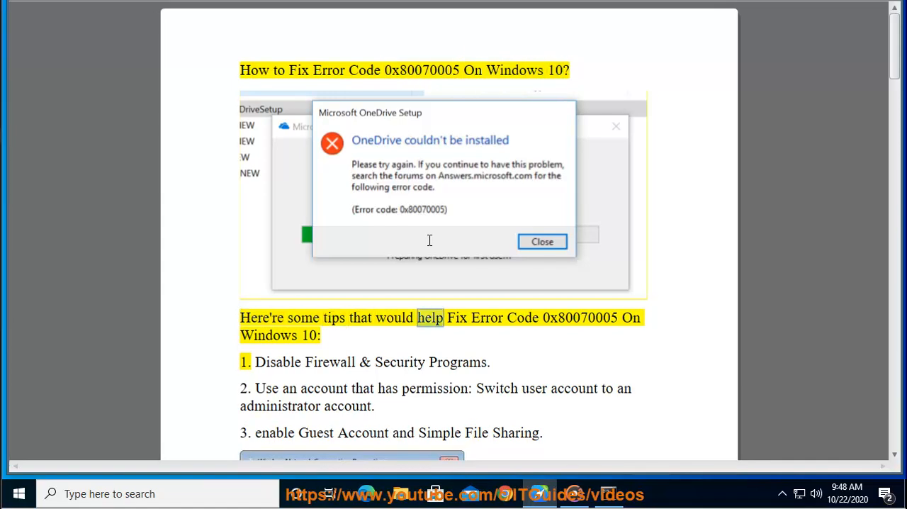
Step: Select a word in the heading of the guide's tips list, which starts with disabling the firewall
double_click(580, 317)
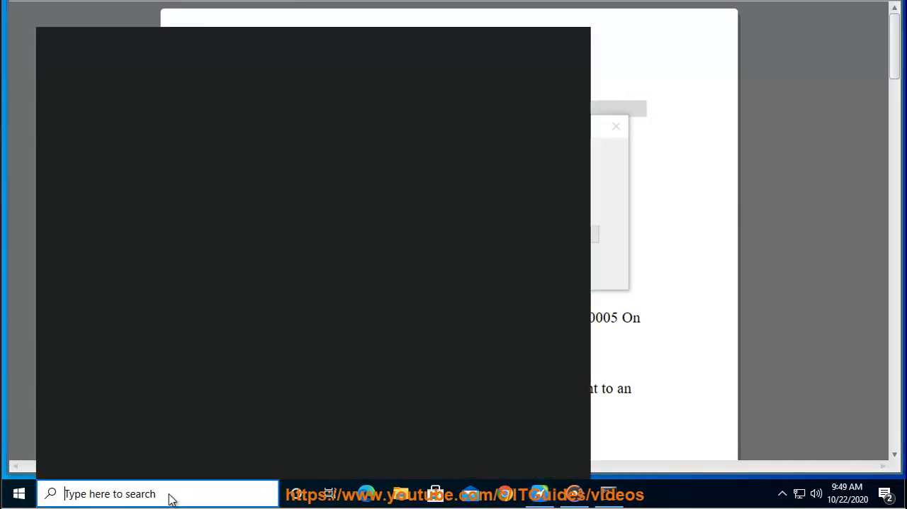
Step: Search FIREWALL, set Windows Defender Firewall off for public networks, then cancel
type("FIREW")
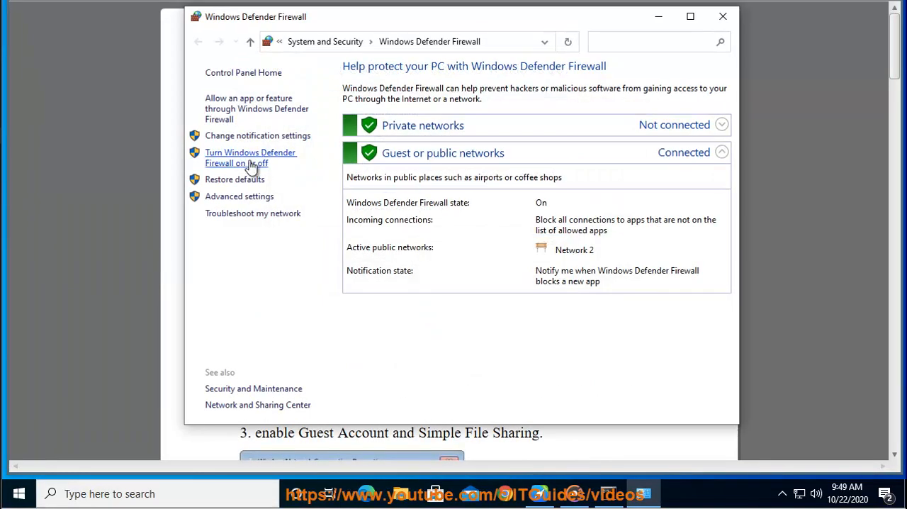
left_click(250, 157)
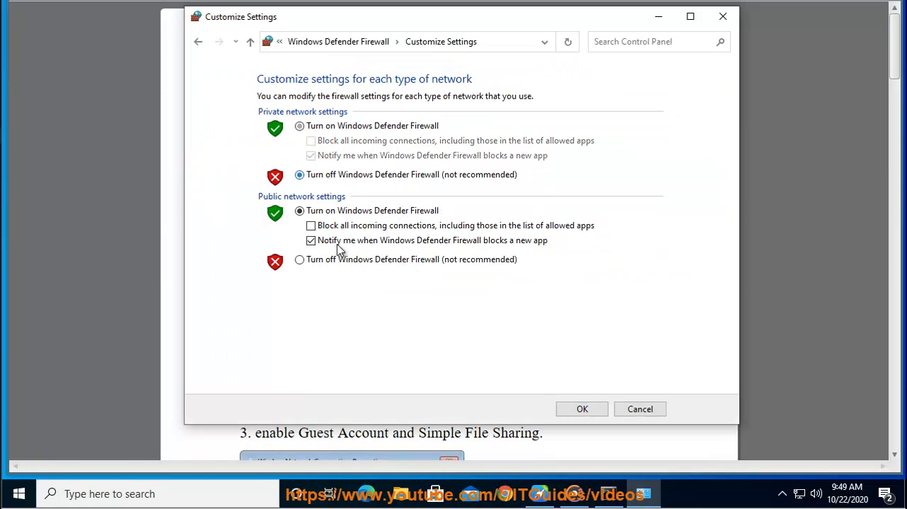
left_click(299, 259)
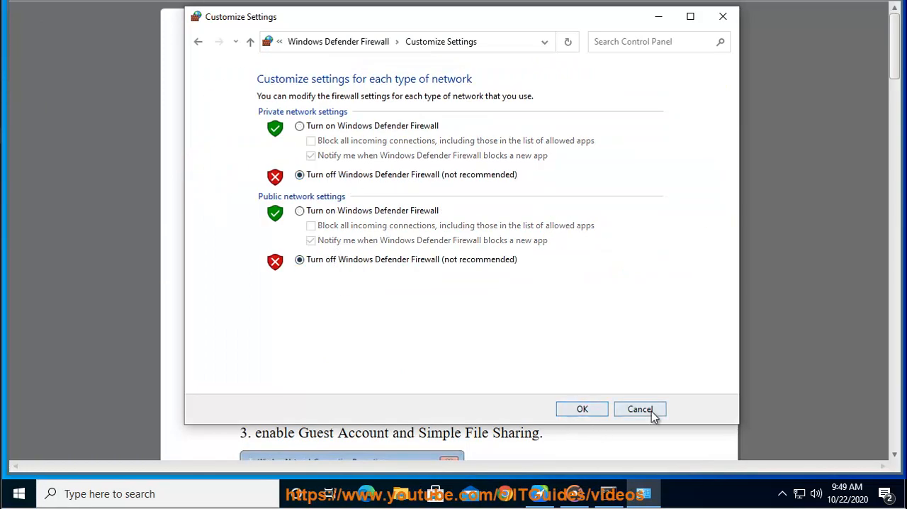
left_click(638, 409)
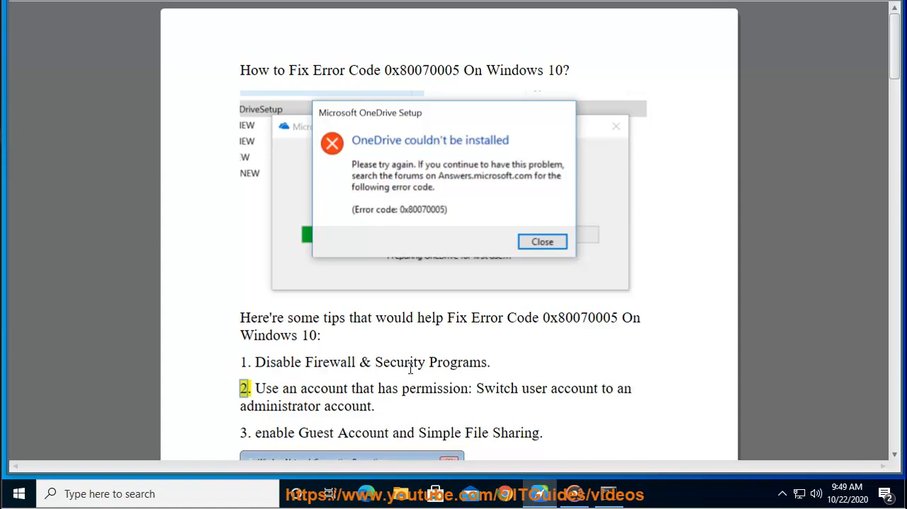
Step: Try turning off Real-time protection in Windows Security, decline the UAC prompt, and close the windows
left_click(18, 493)
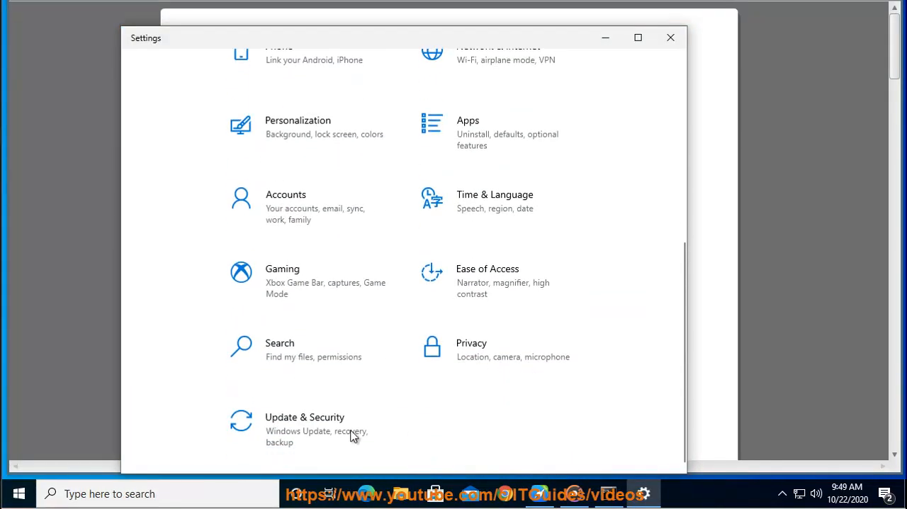
left_click(305, 417)
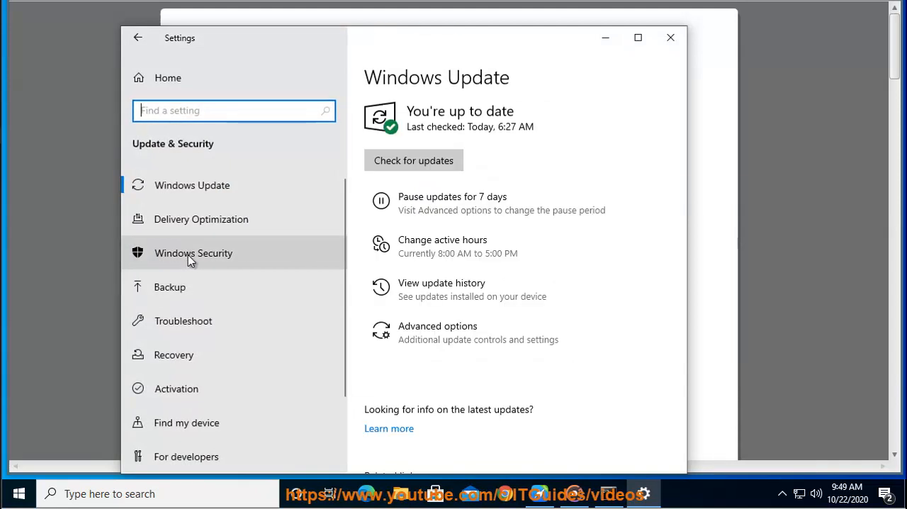
left_click(194, 253)
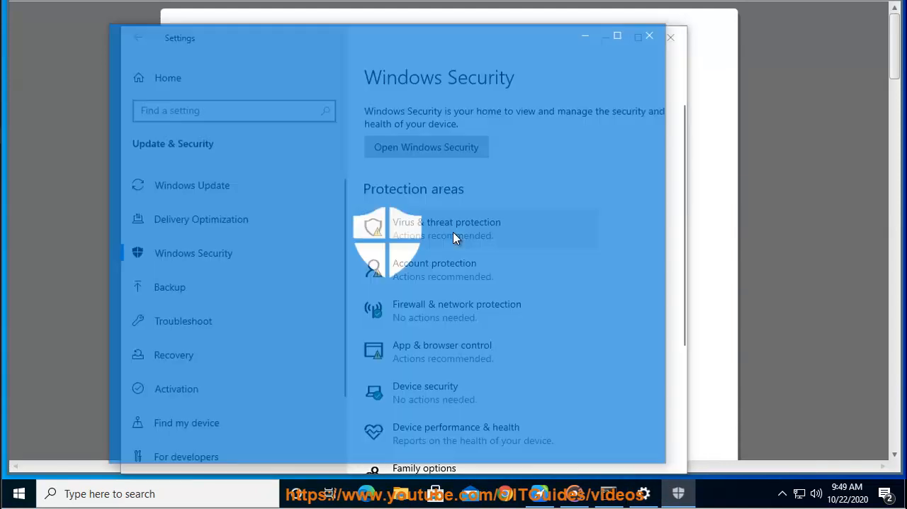
left_click(447, 227)
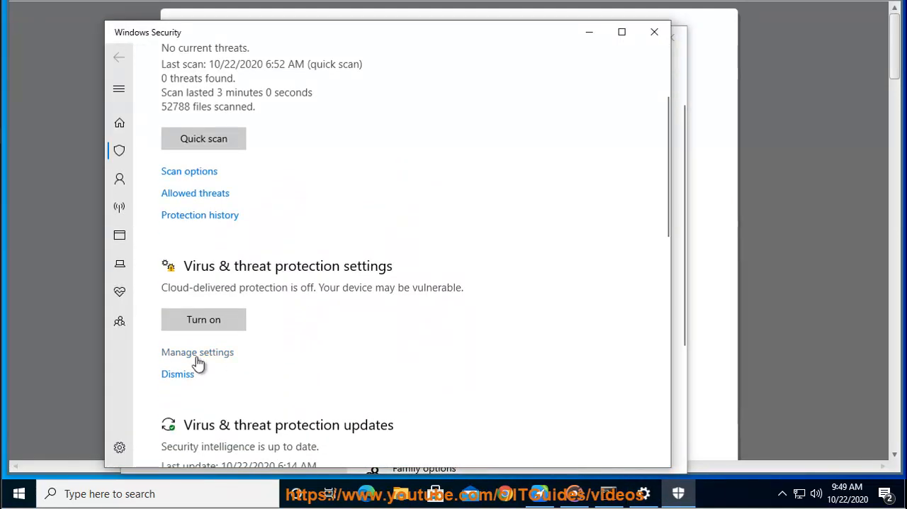
left_click(197, 352)
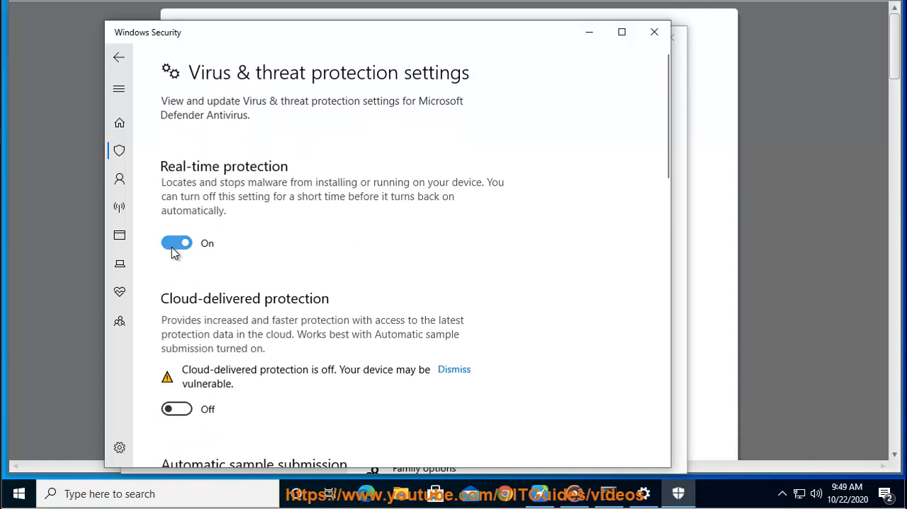
left_click(176, 243)
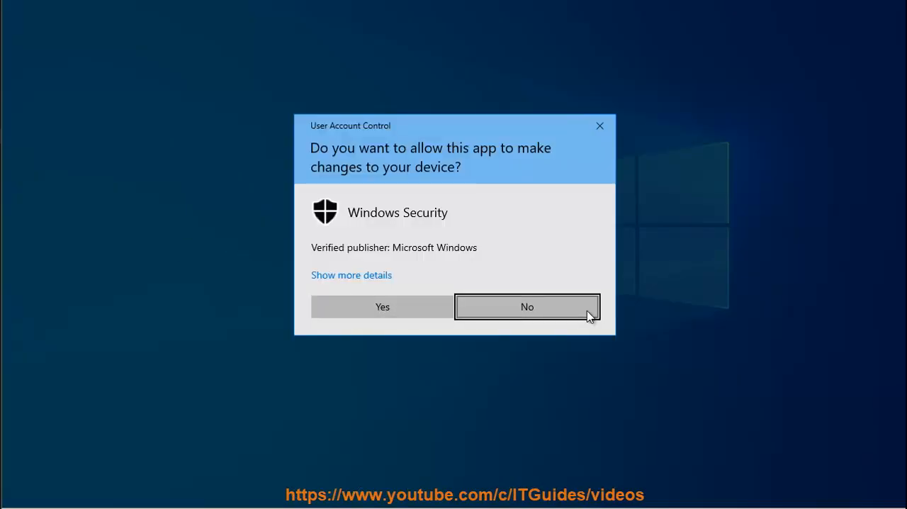
left_click(526, 307)
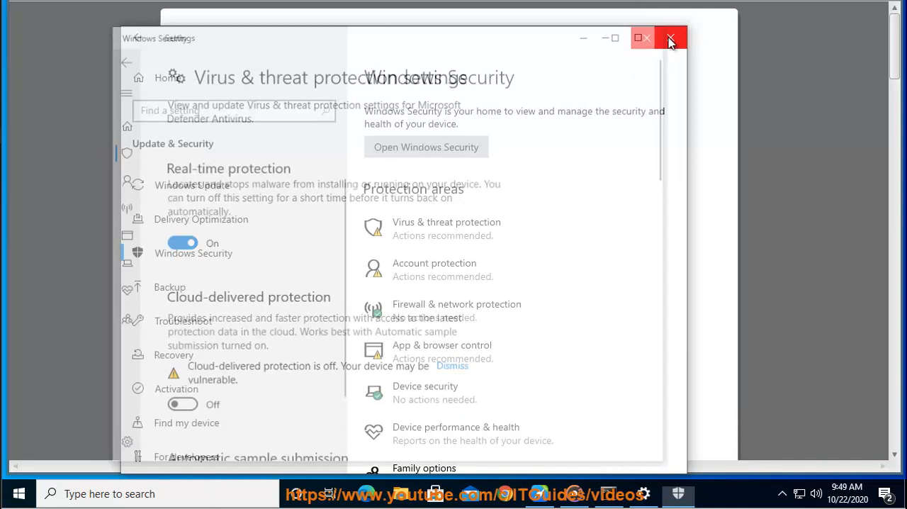
left_click(669, 38)
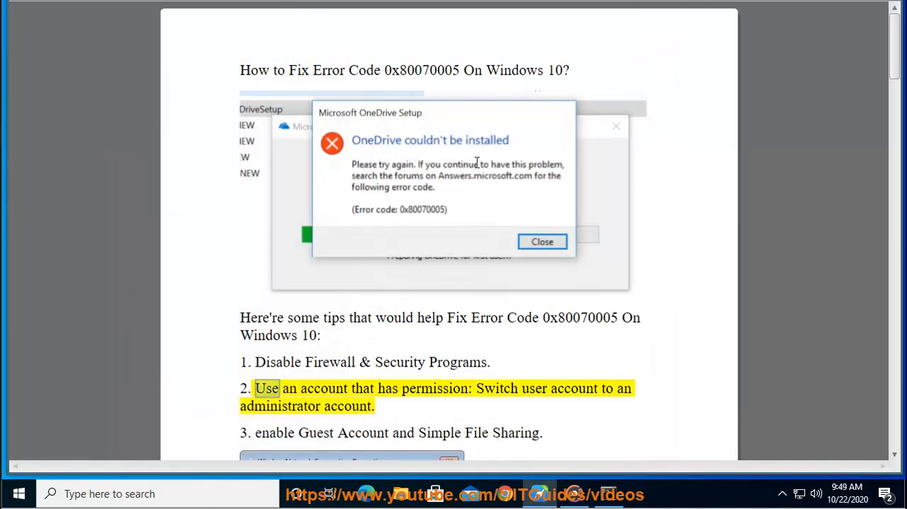
Step: Select words in the guide's second tip about using an administrator account
double_click(533, 388)
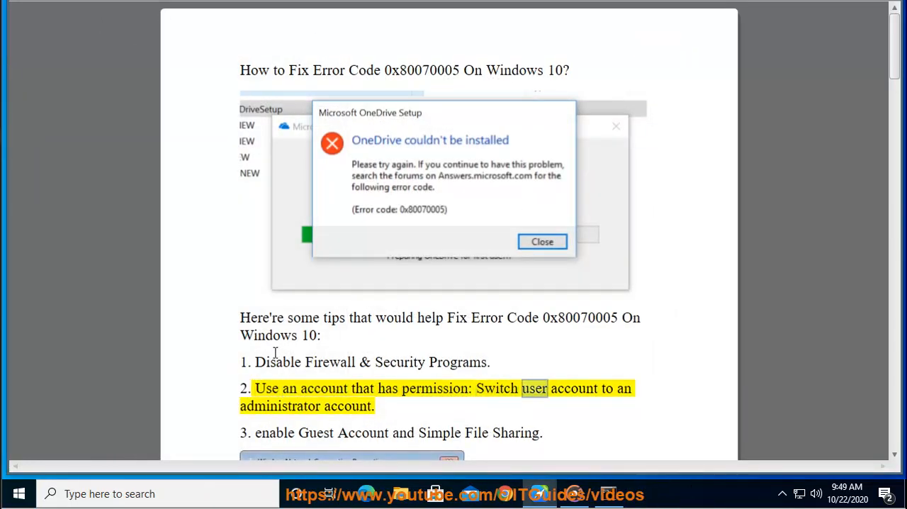
double_click(347, 405)
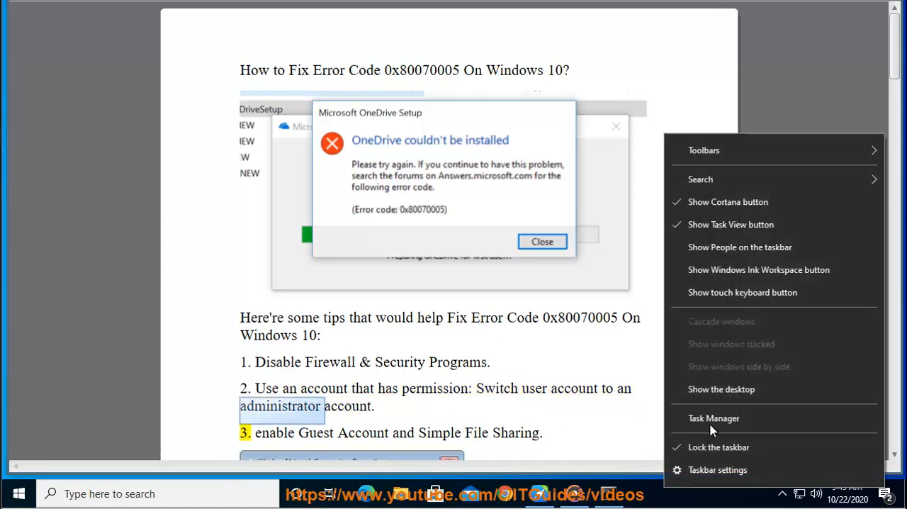
Step: Choose Manage user accounts for TEST on Task Manager's Users tab, then close Task Manager
left_click(713, 417)
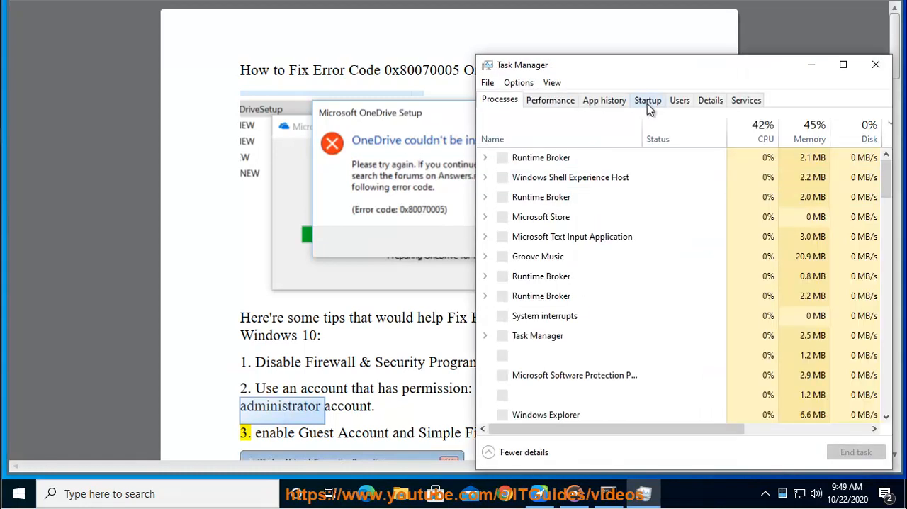
left_click(679, 100)
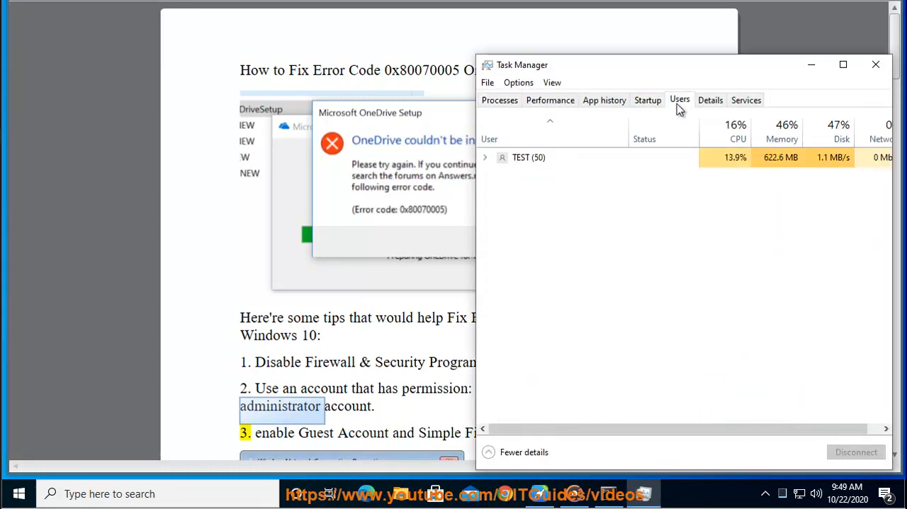
right_click(528, 156)
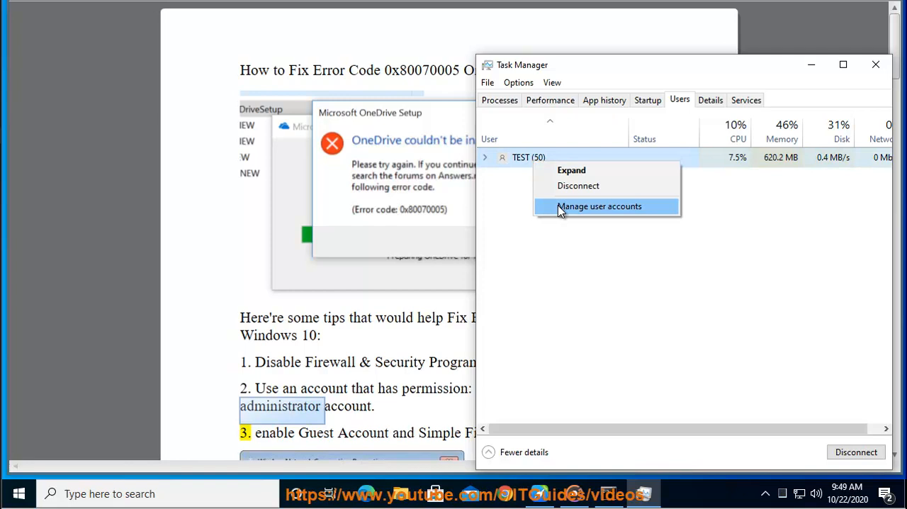
left_click(598, 206)
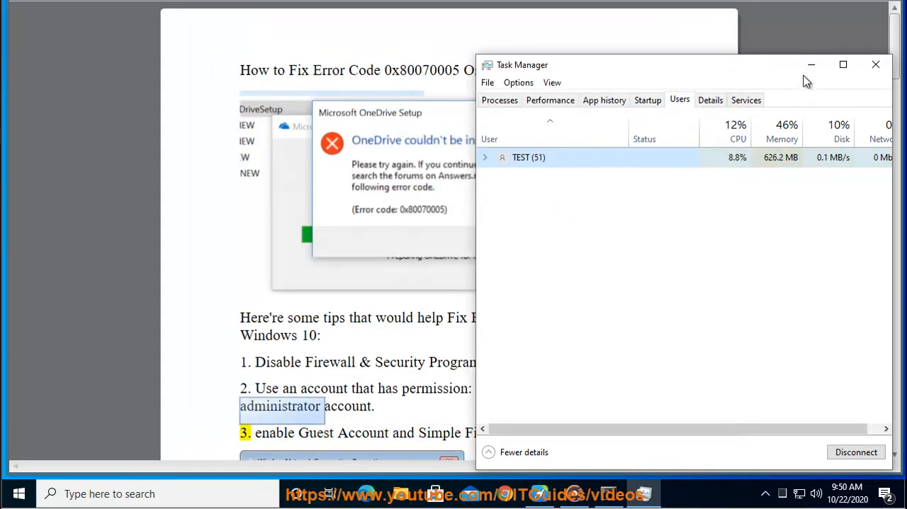
left_click(874, 64)
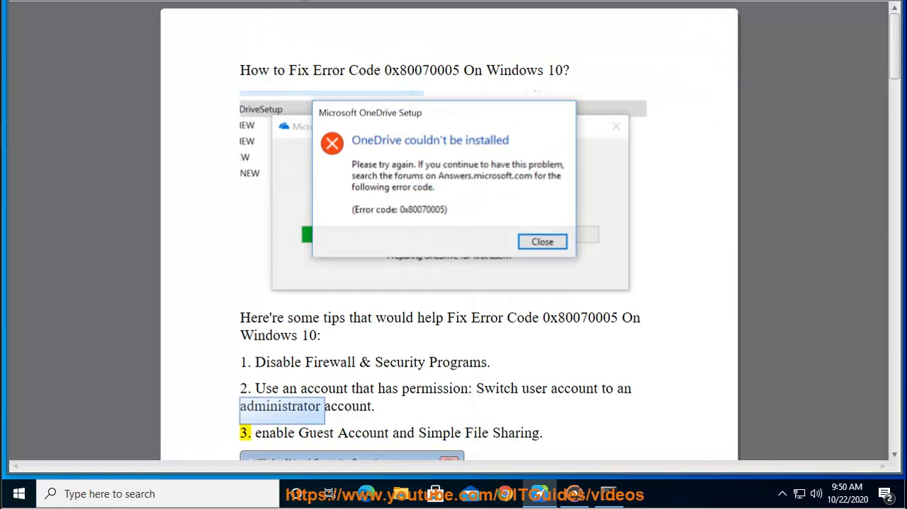
scroll("down", 3)
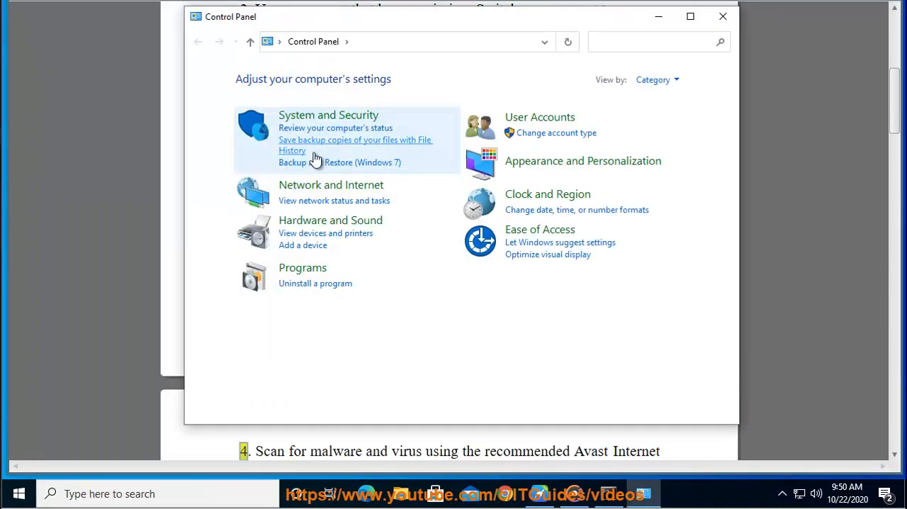
Step: Inspect File and Printer Sharing for Microsoft Networks in Ethernet0's properties, then close them
left_click(330, 185)
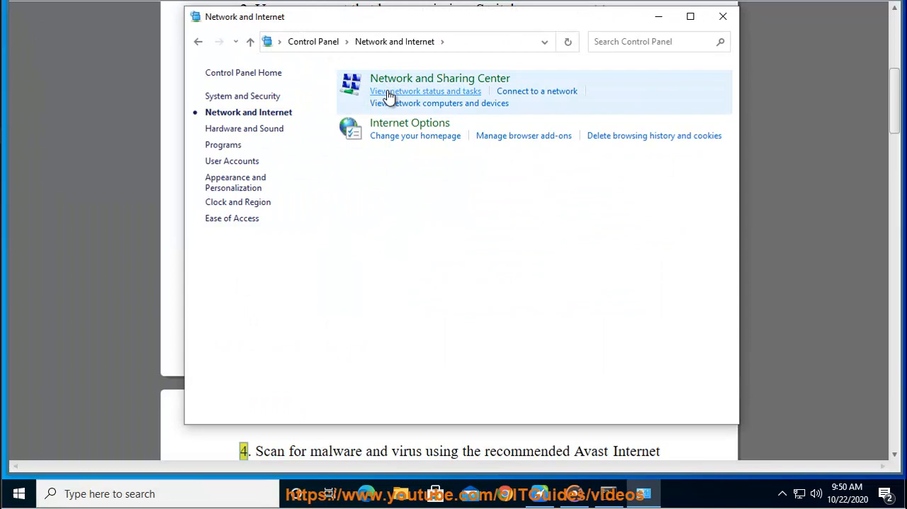
left_click(425, 91)
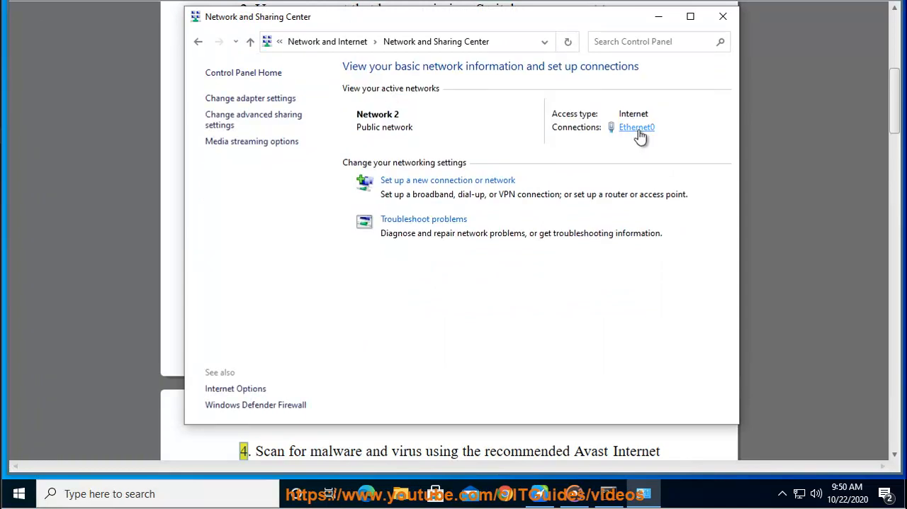
left_click(636, 127)
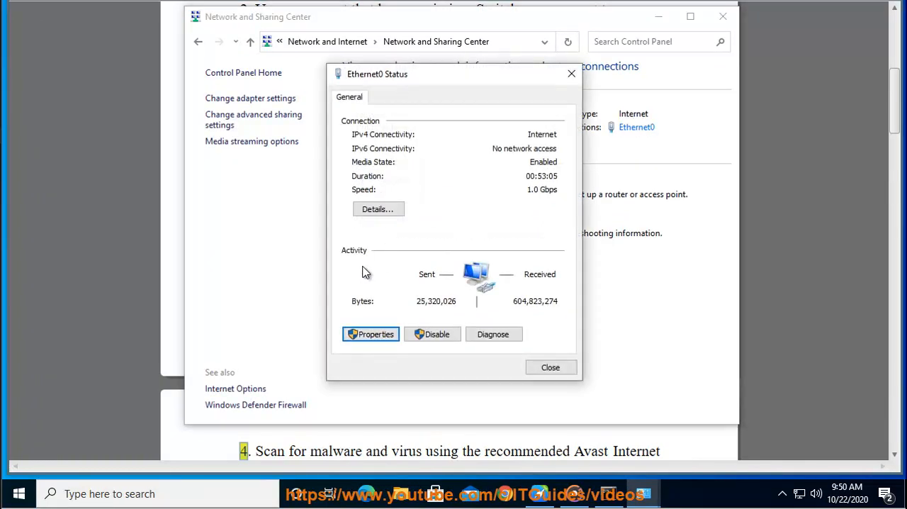
left_click(370, 334)
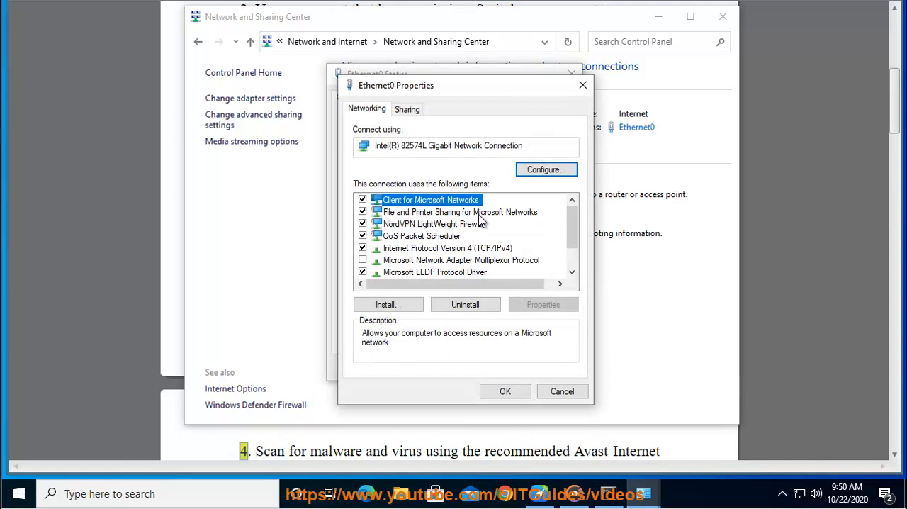
left_click(459, 212)
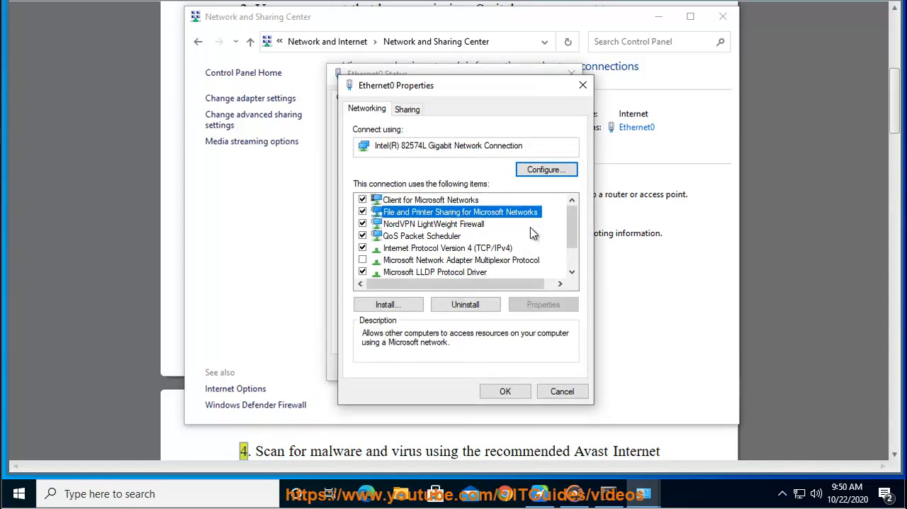
left_click(562, 391)
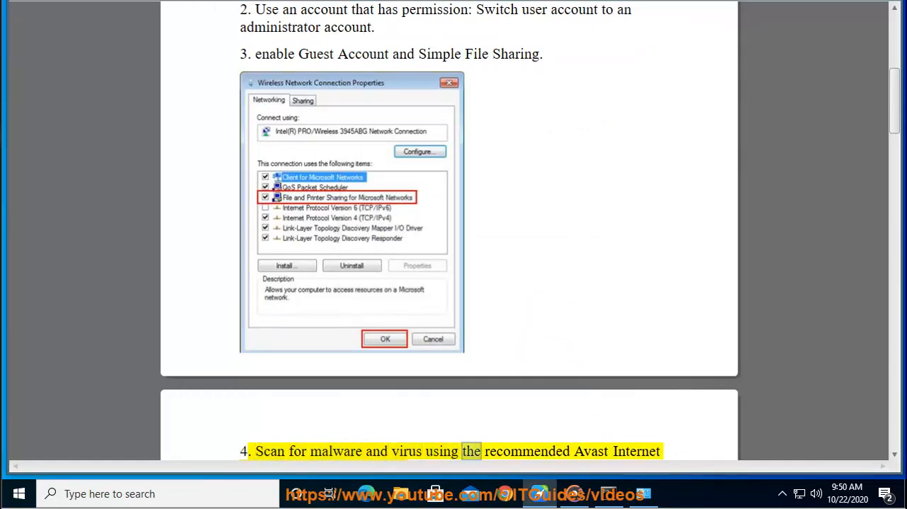
Step: Scroll the guide to step 5 on AppData full control and open File Explorer
scroll("down", 3)
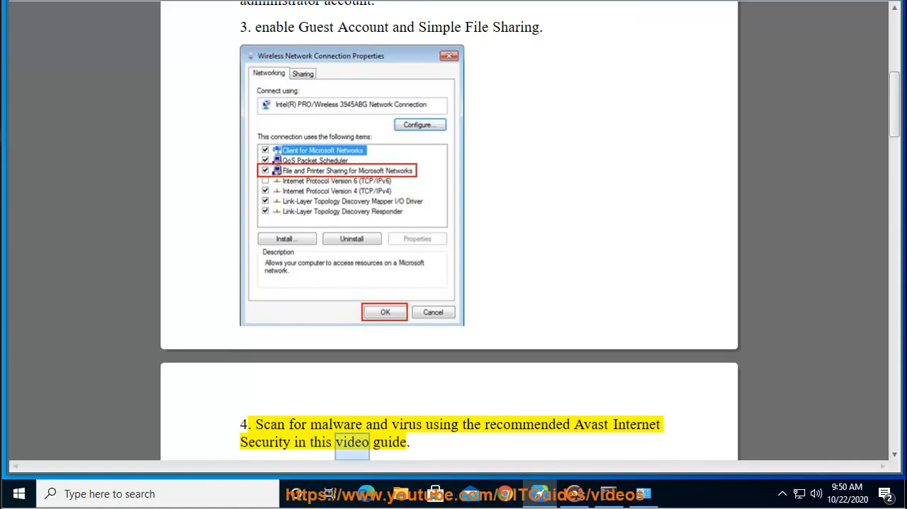
scroll("down", 3)
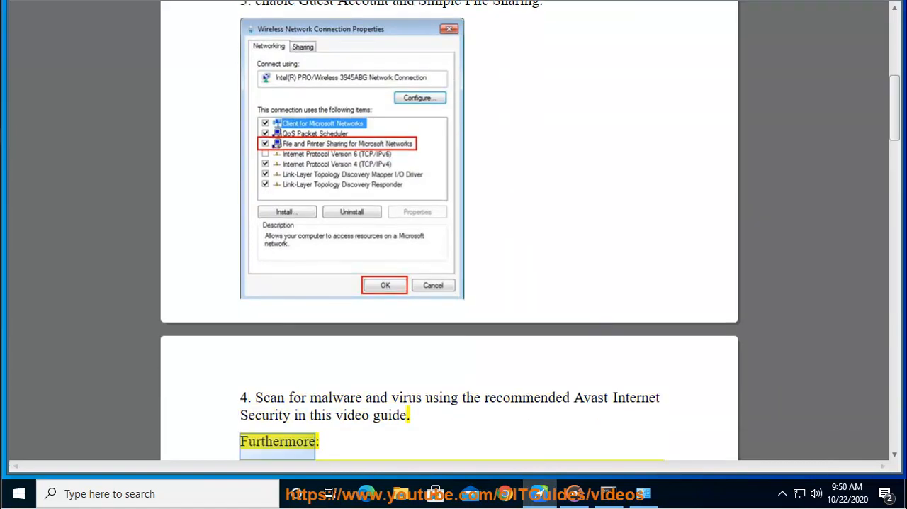
scroll("down", 3)
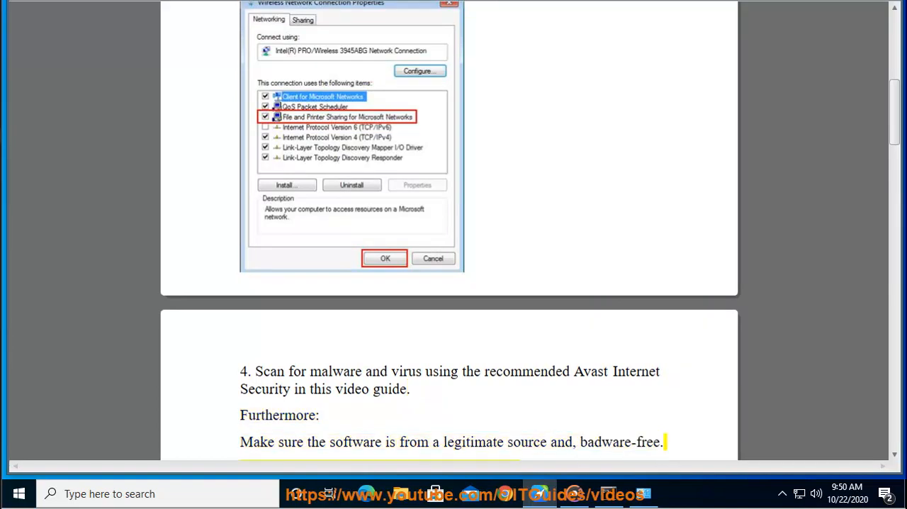
scroll("down", 3)
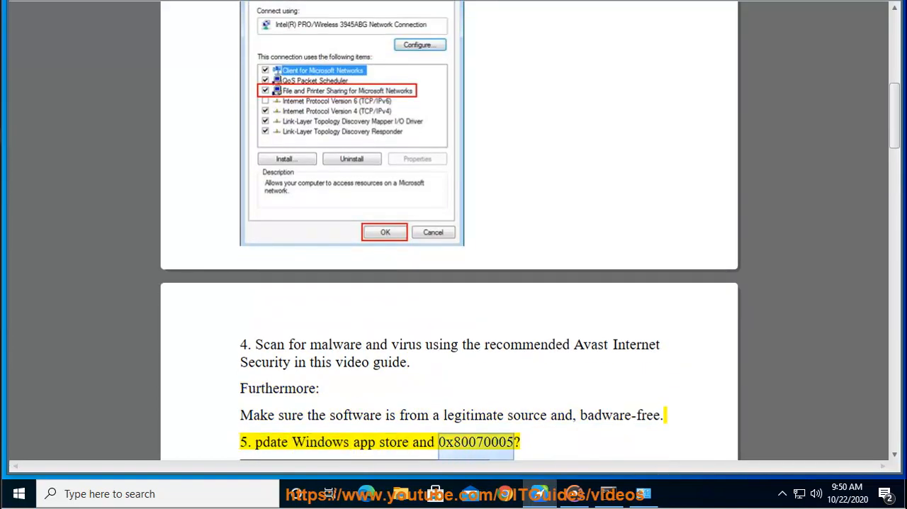
scroll("down", 3)
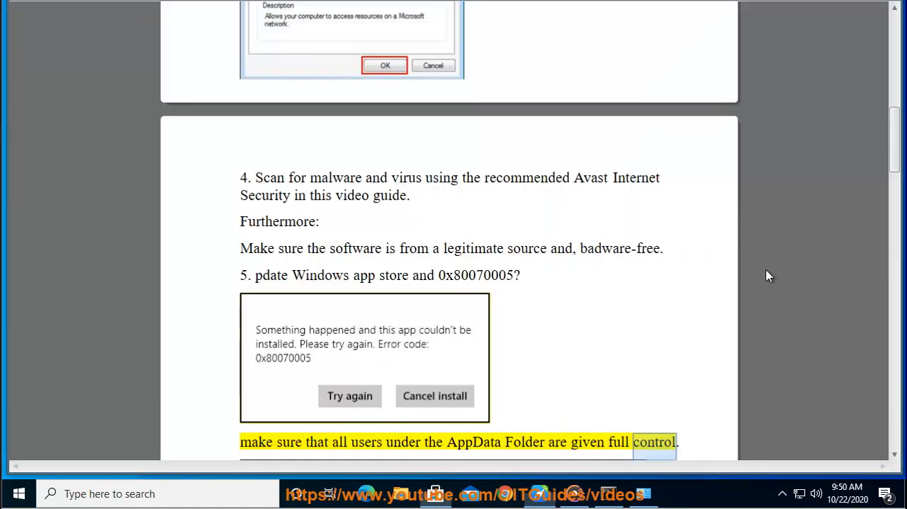
scroll("down", 3)
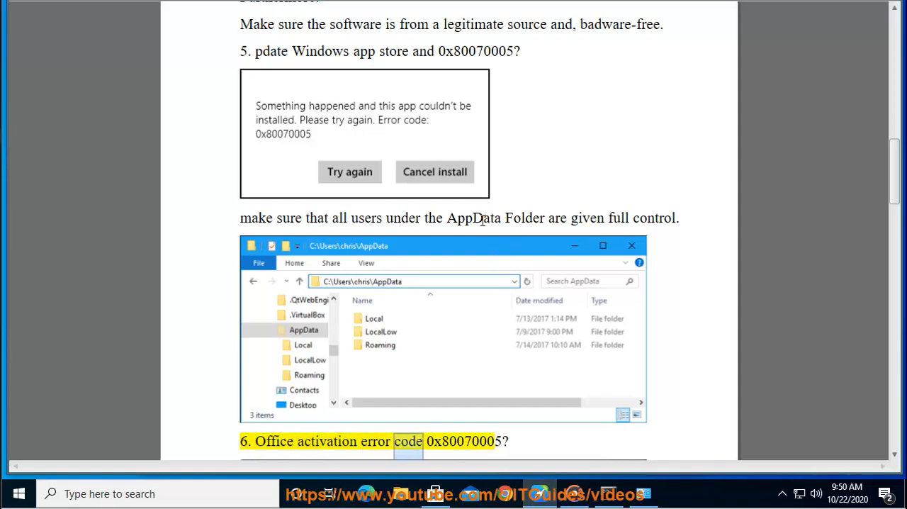
double_click(473, 218)
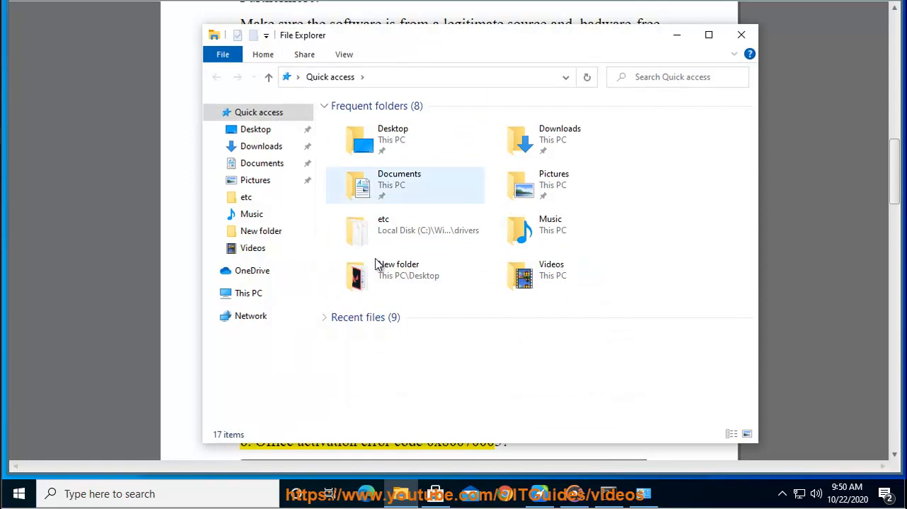
Step: Go from This PC to Local Disk (C:), then enter the Users\...\AppData path in the address bar
left_click(248, 292)
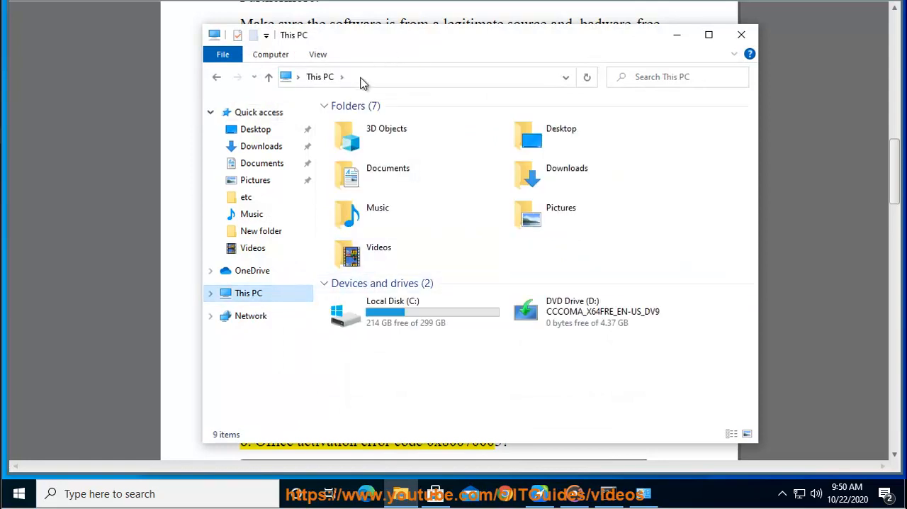
double_click(393, 311)
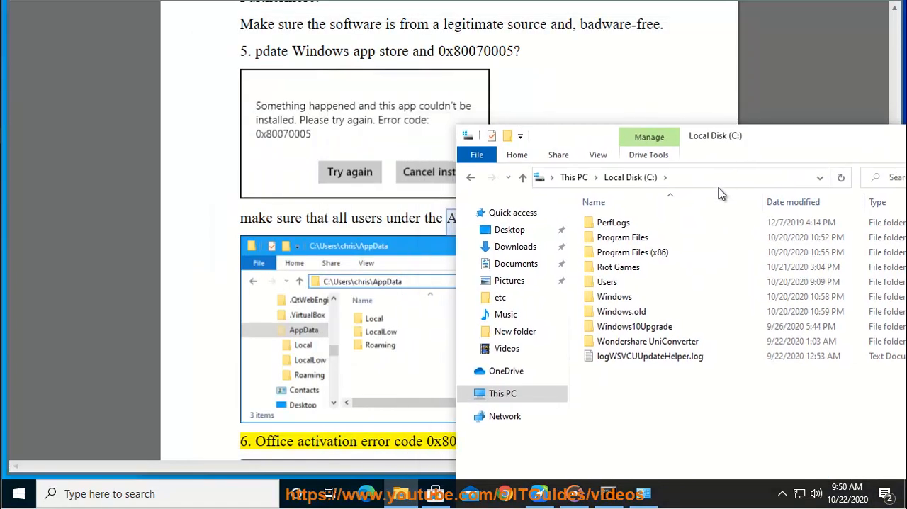
left_click(673, 177)
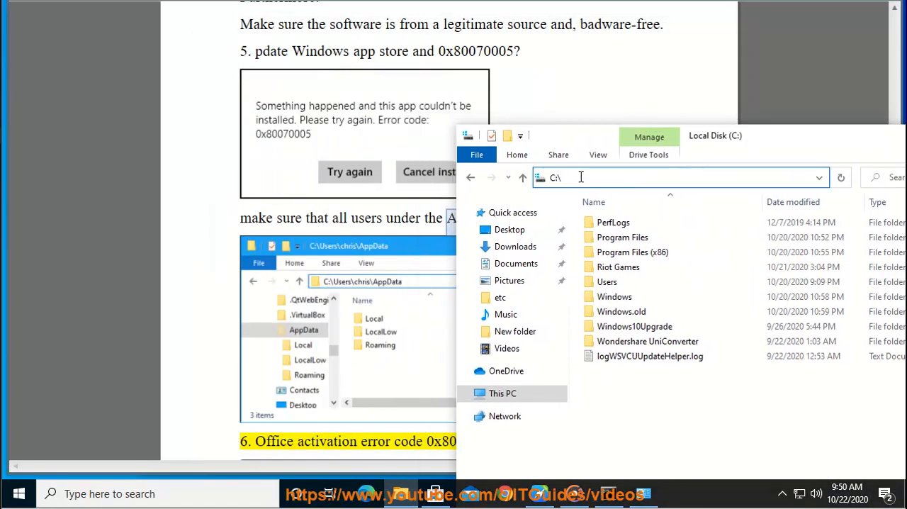
type("US")
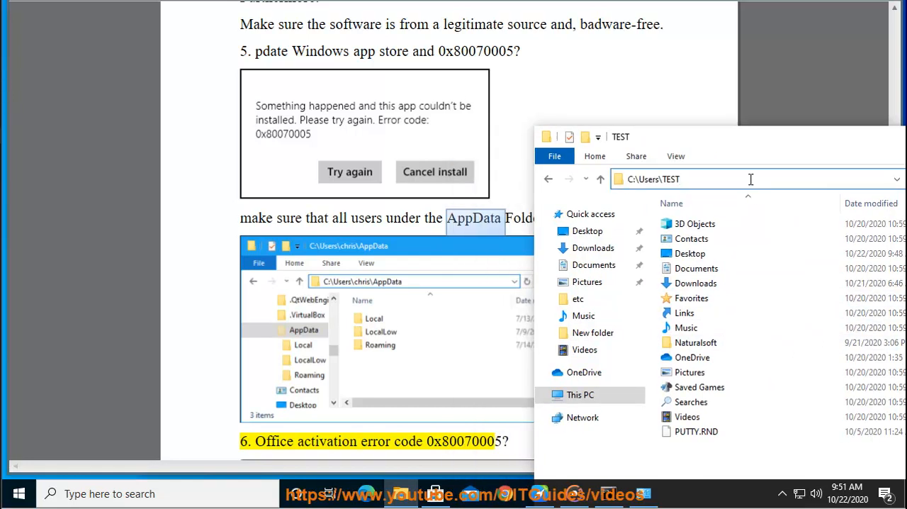
type("\\A[[")
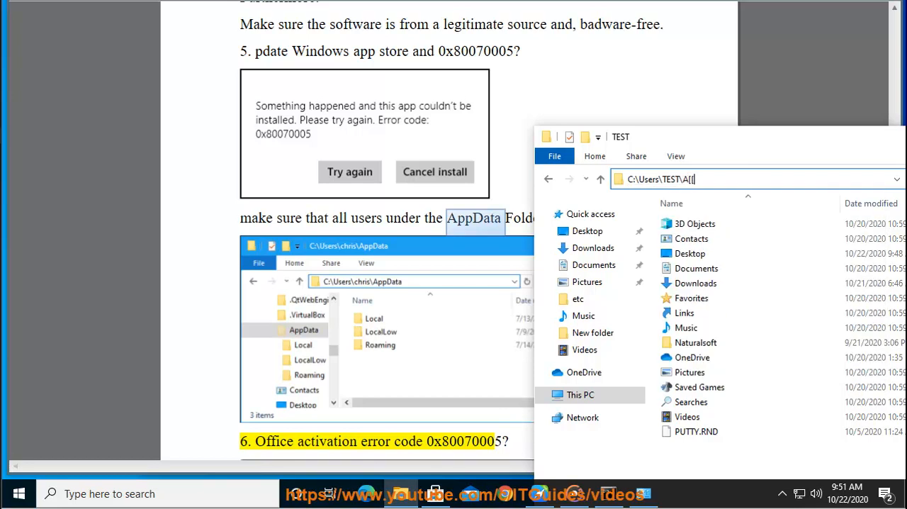
type("PP")
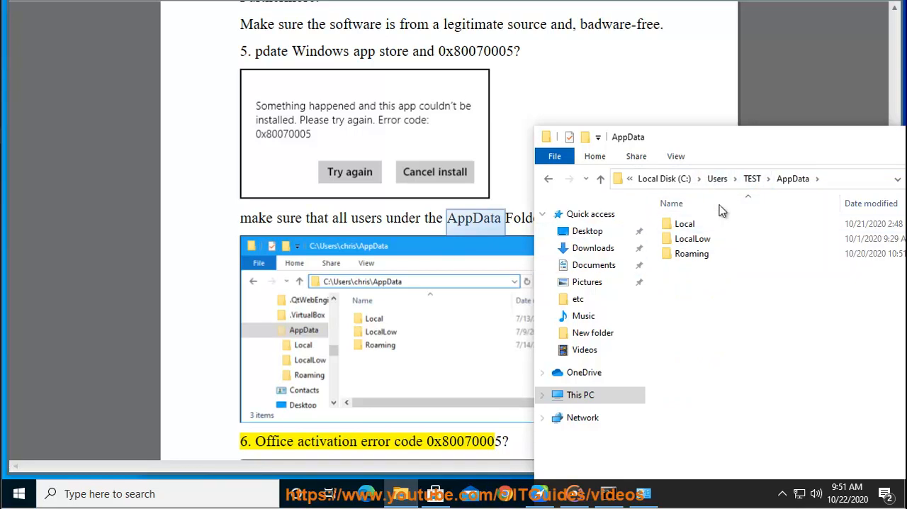
Step: Review the Local and LocalLow folders' security permissions without making changes
left_click(760, 177)
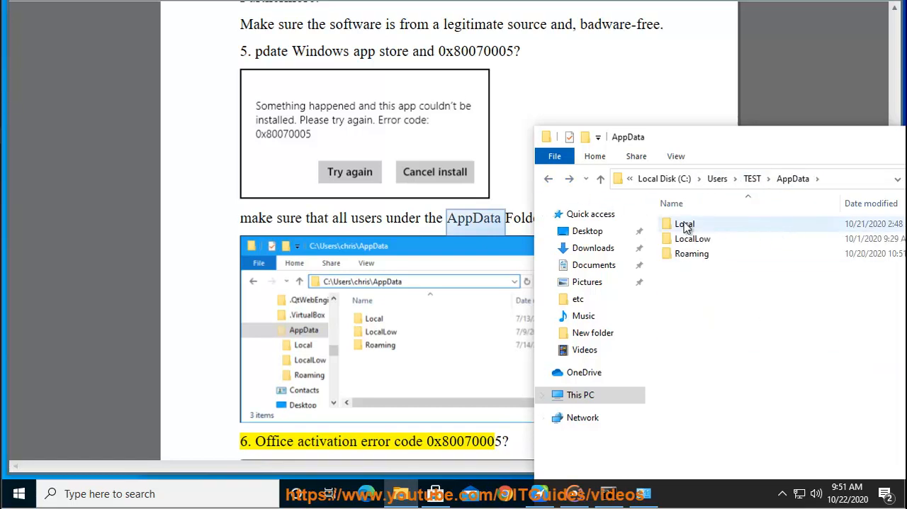
left_click(684, 223)
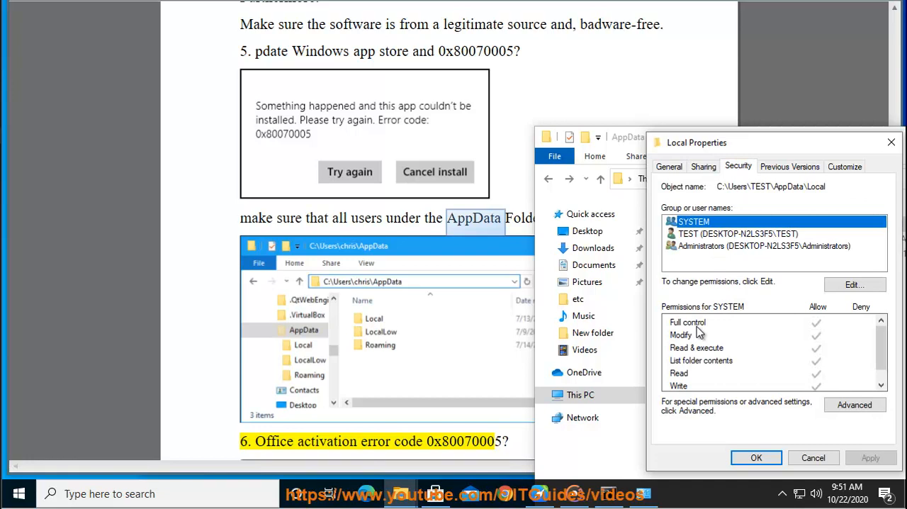
left_click(738, 234)
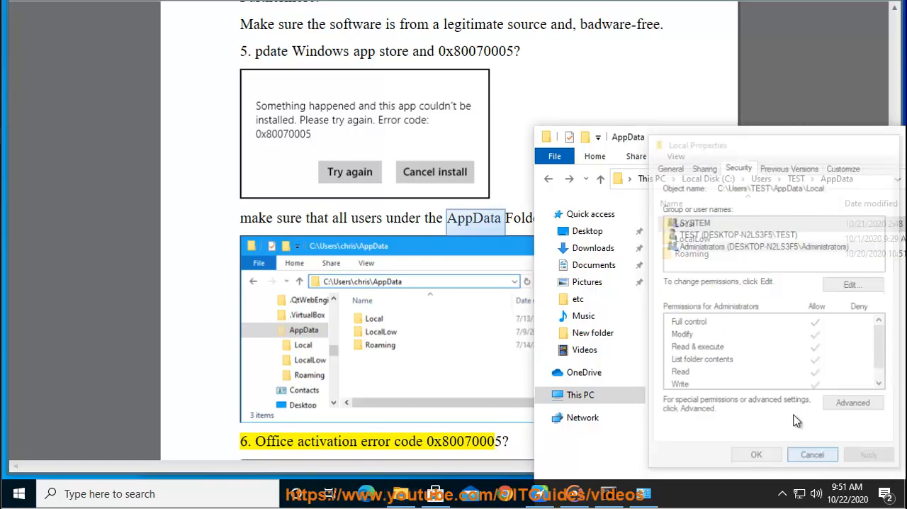
left_click(812, 454)
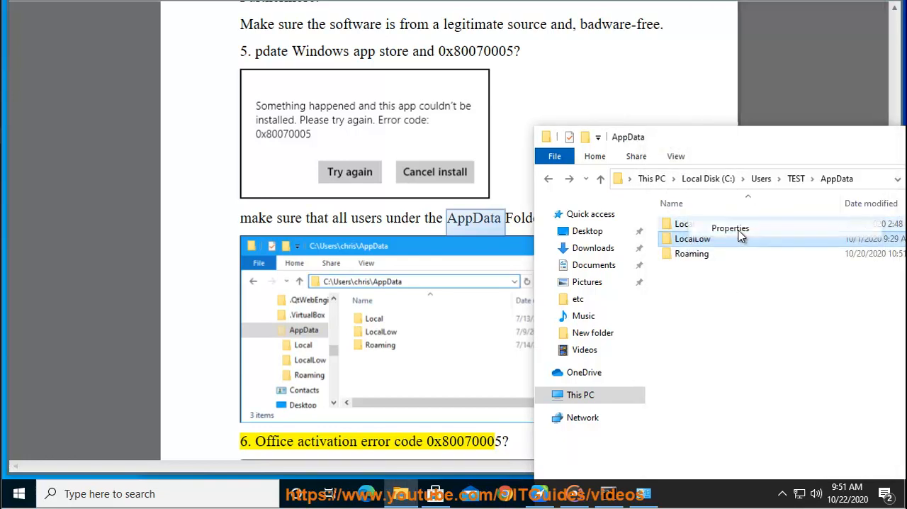
left_click(729, 228)
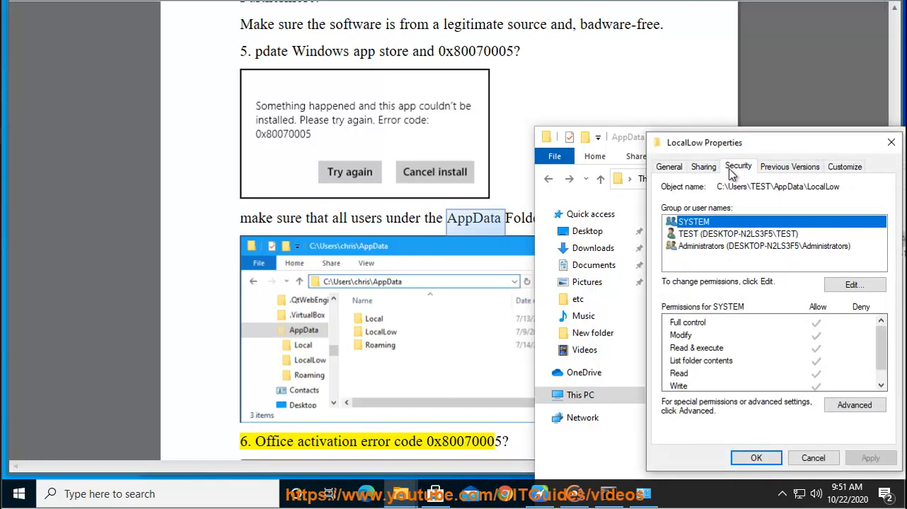
mouse_move(697, 240)
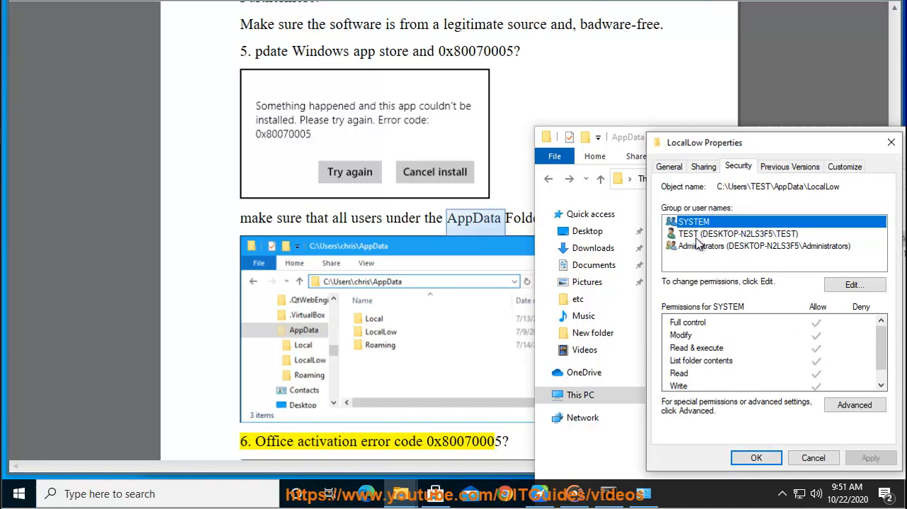
left_click(755, 456)
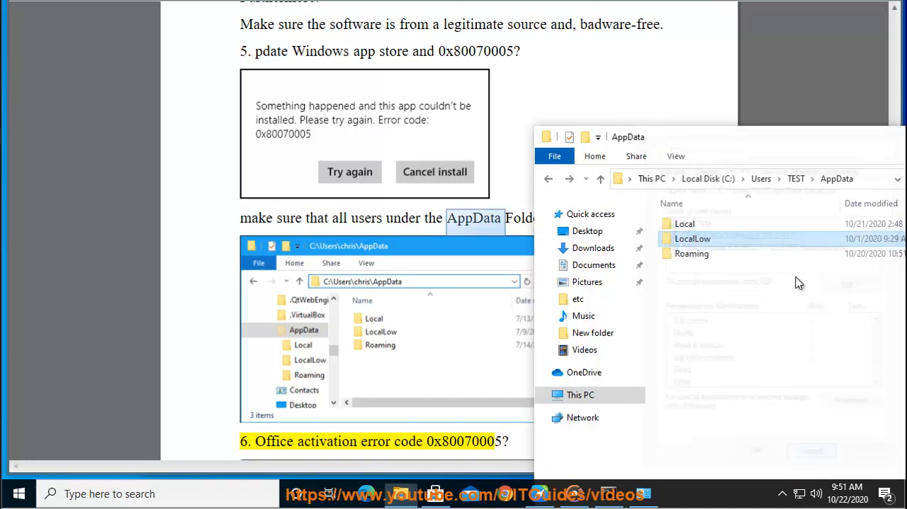
Step: Check the Administrators group's permissions on the Roaming folder, then cancel
right_click(691, 253)
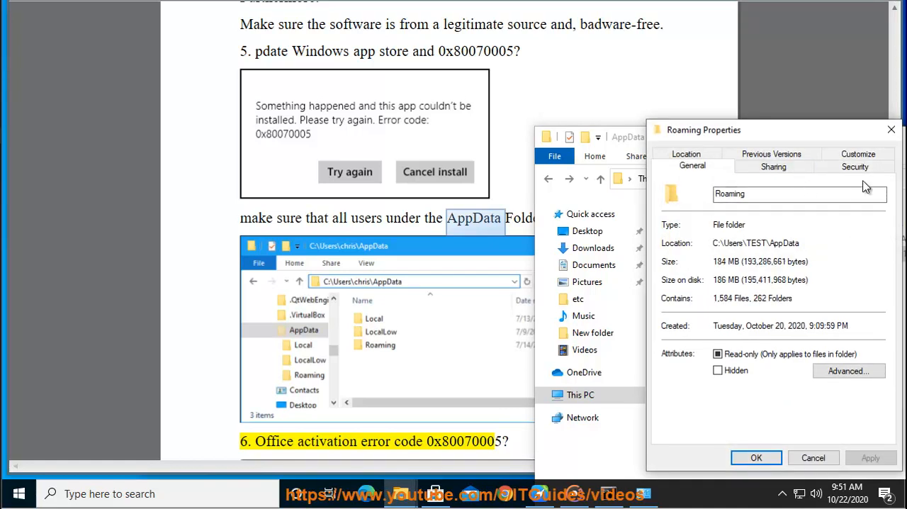
left_click(854, 165)
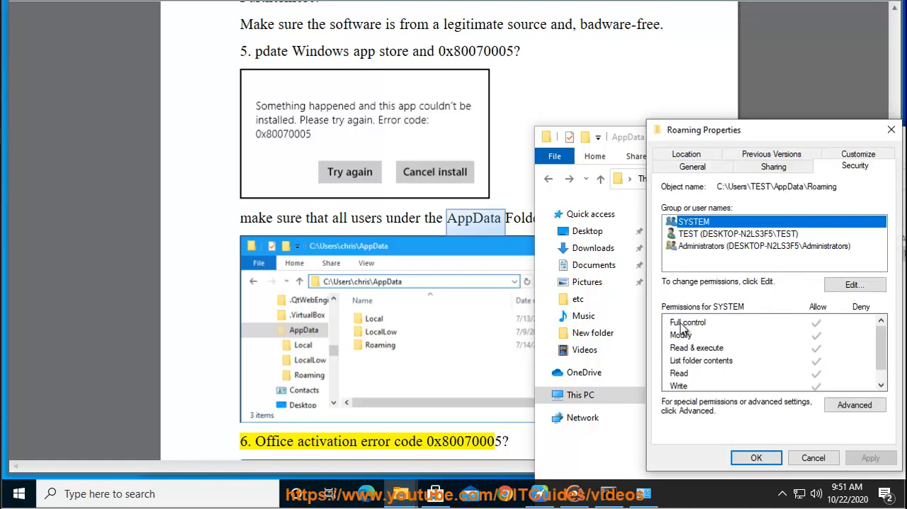
left_click(736, 234)
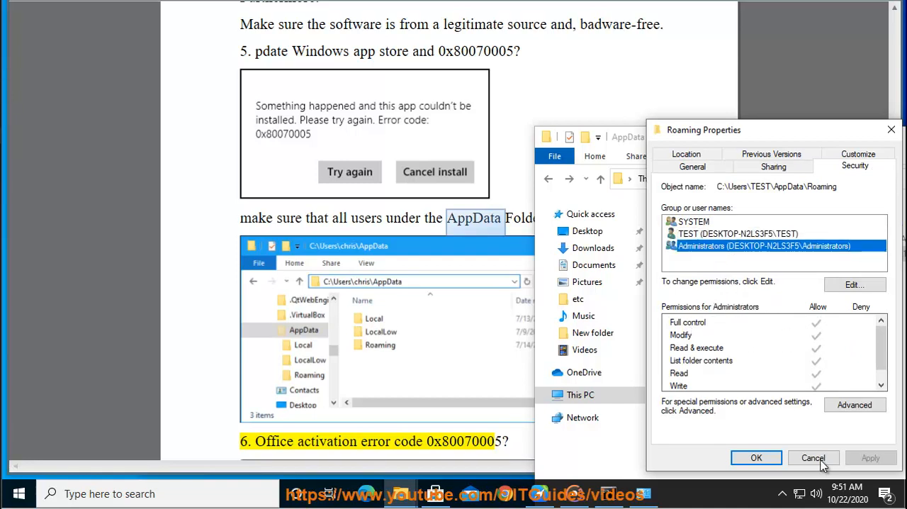
left_click(812, 457)
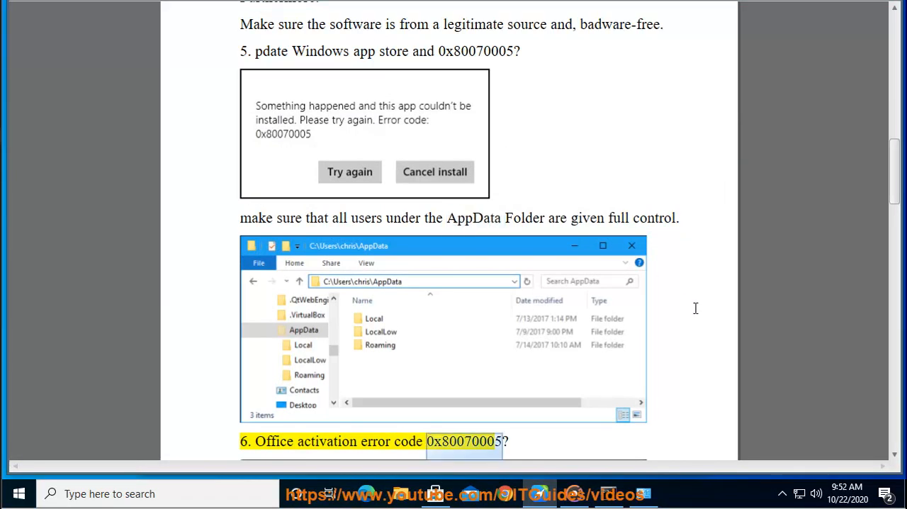
Step: Scroll through the guide's Office repair and driver-update steps 7 and 8, then open the Avast website
scroll("down", 3)
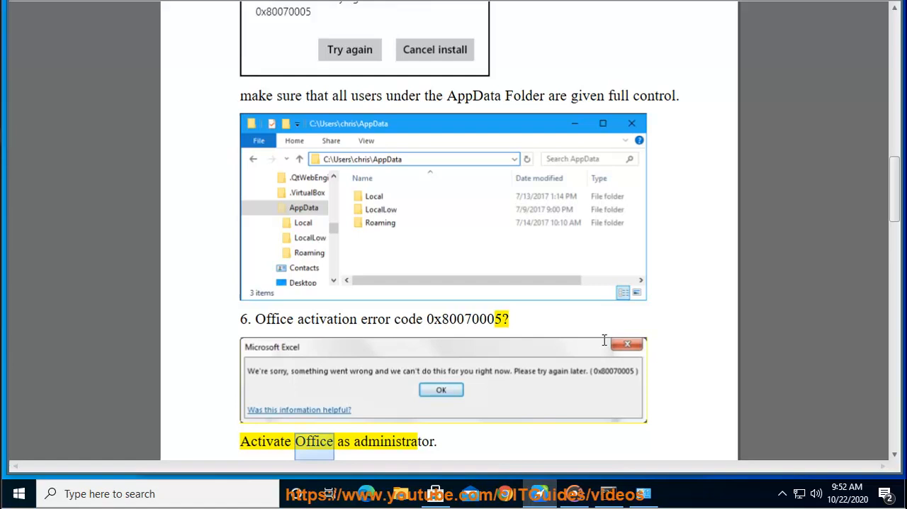
scroll("down", 3)
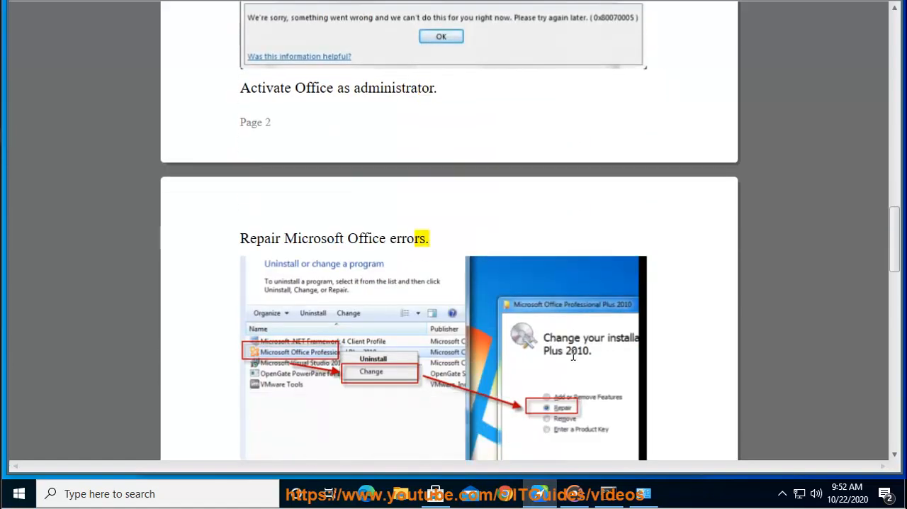
scroll("down", 3)
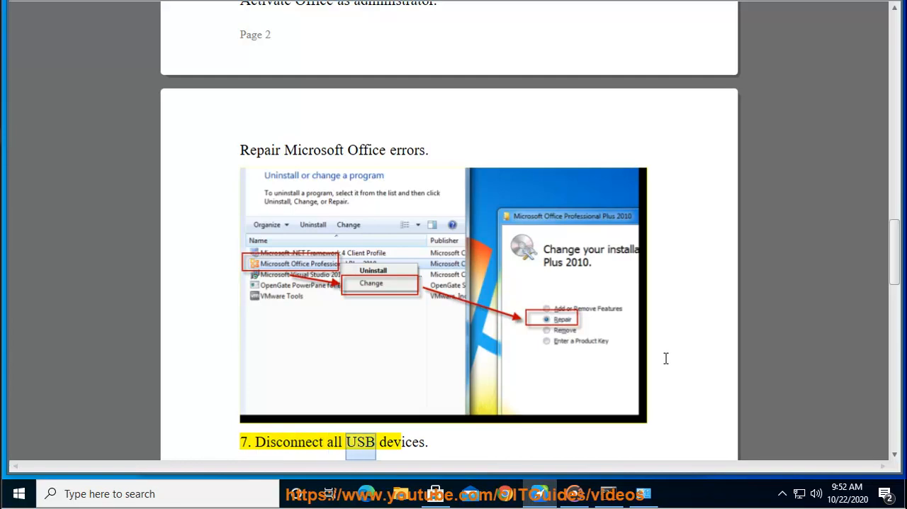
scroll("down", 3)
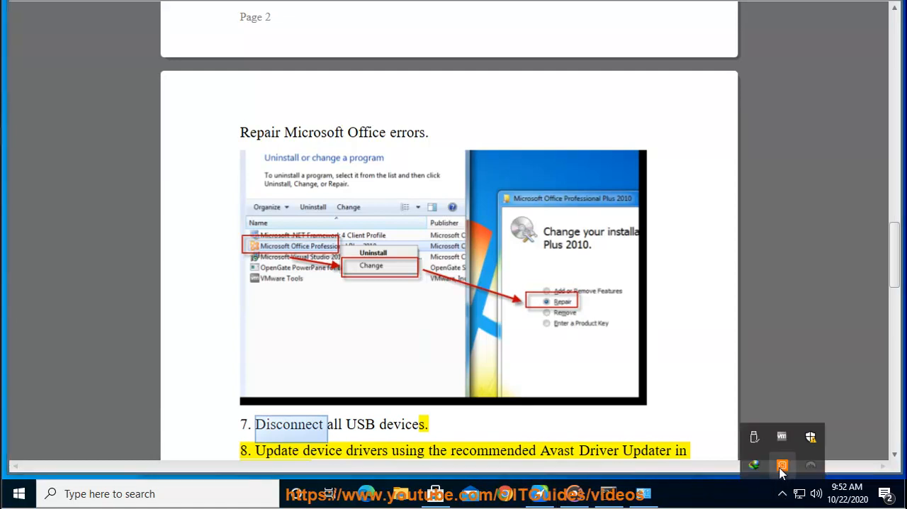
left_click(782, 465)
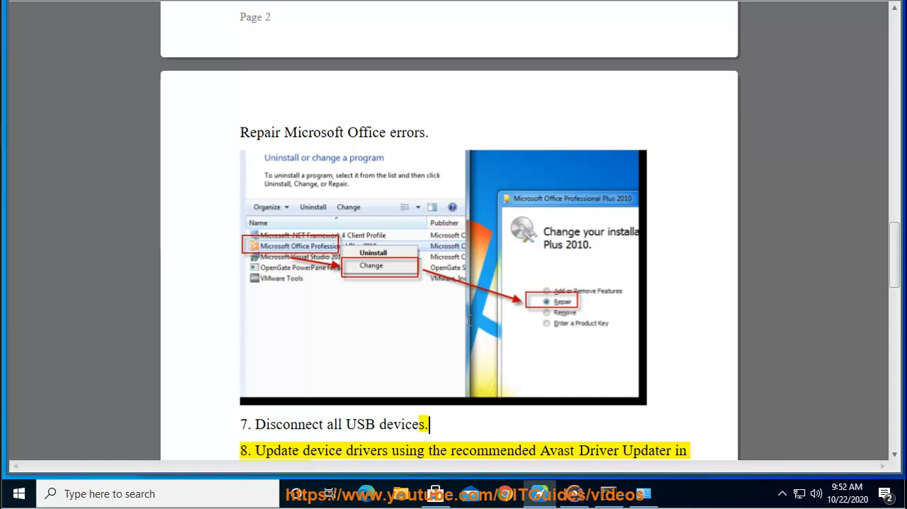
double_click(492, 450)
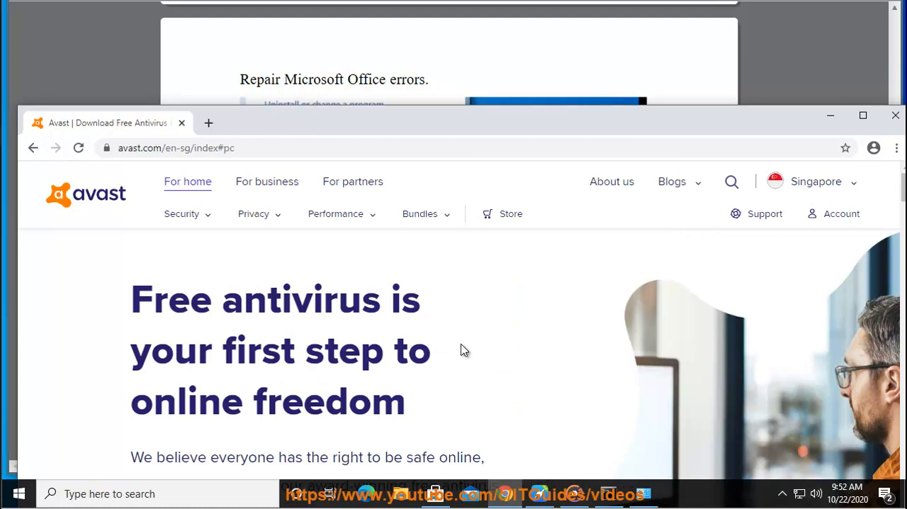
Step: Open and close Microsoft Store, then launch Avast Driver Updater from the desktop
left_click(335, 213)
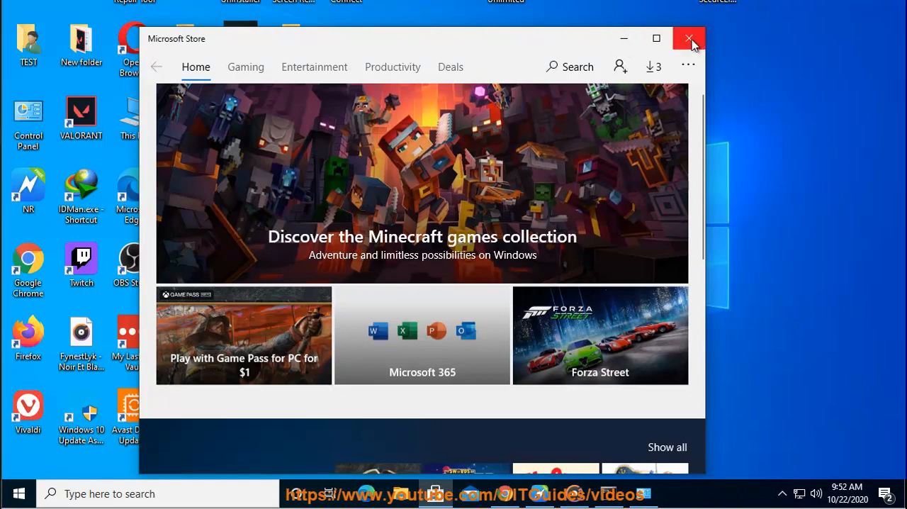
left_click(688, 38)
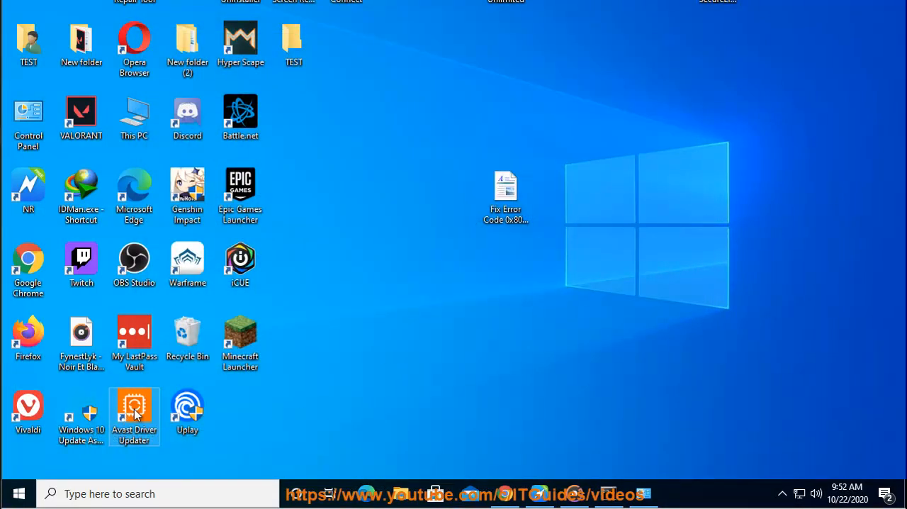
double_click(134, 407)
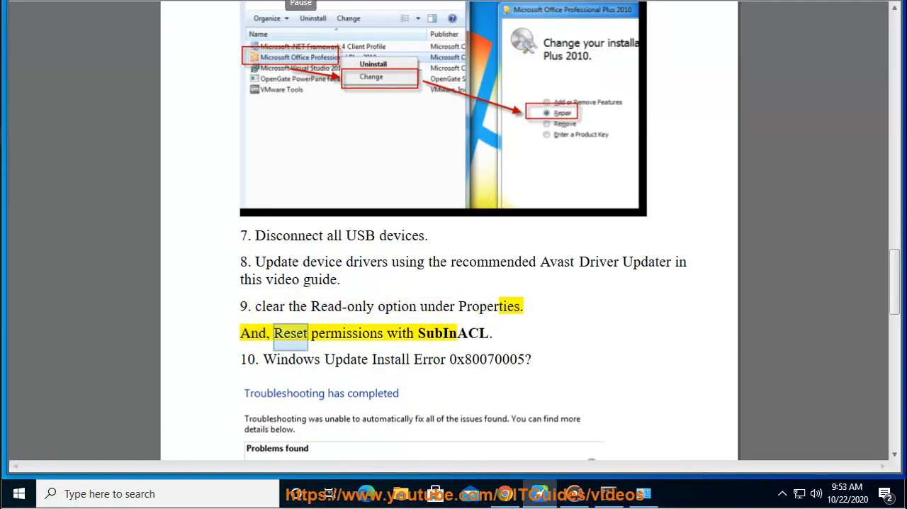
Step: Uncheck the Read-only attribute in the TEST folder's Properties and confirm
double_click(451, 332)
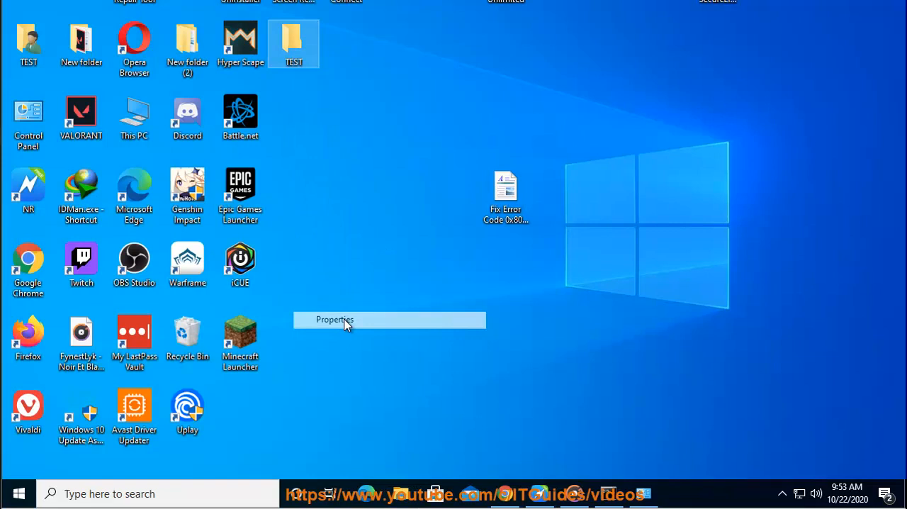
left_click(334, 319)
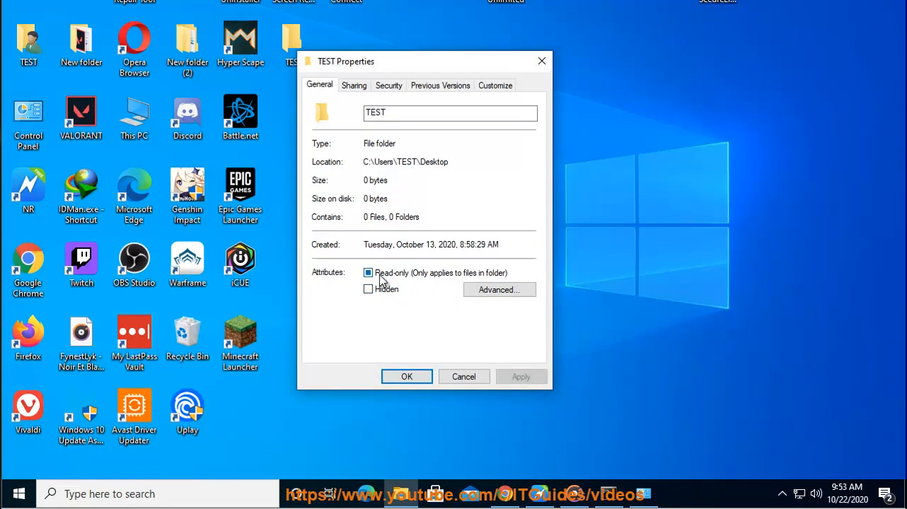
left_click(368, 272)
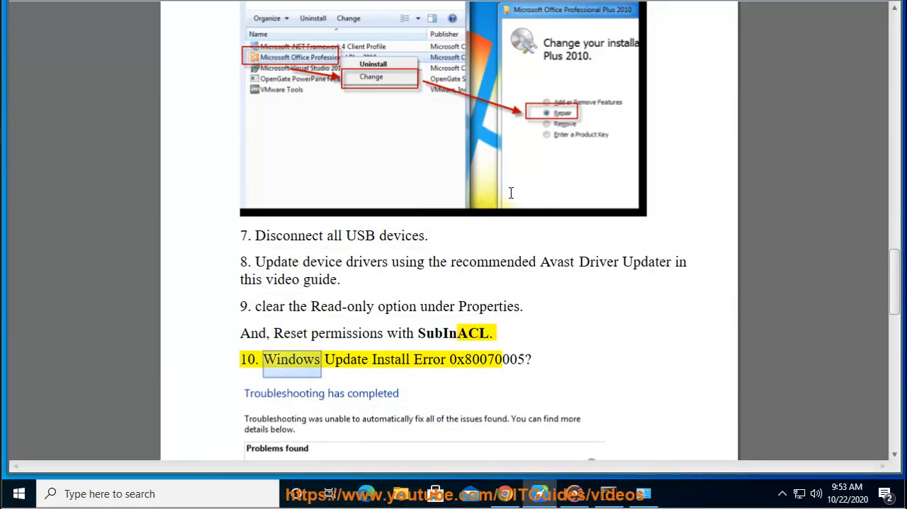
Step: Scroll the guide to the Windows Update tips, close File Explorer, and open Settings
scroll("down", 3)
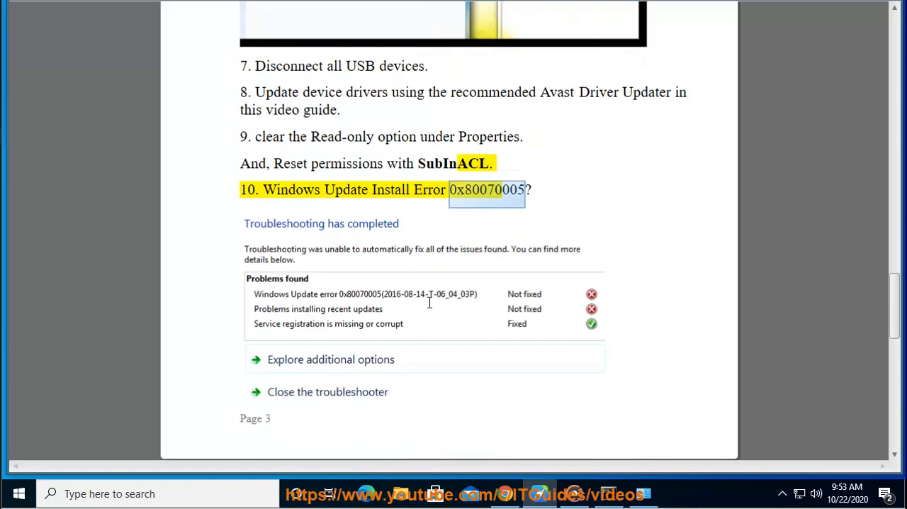
mouse_move(428, 300)
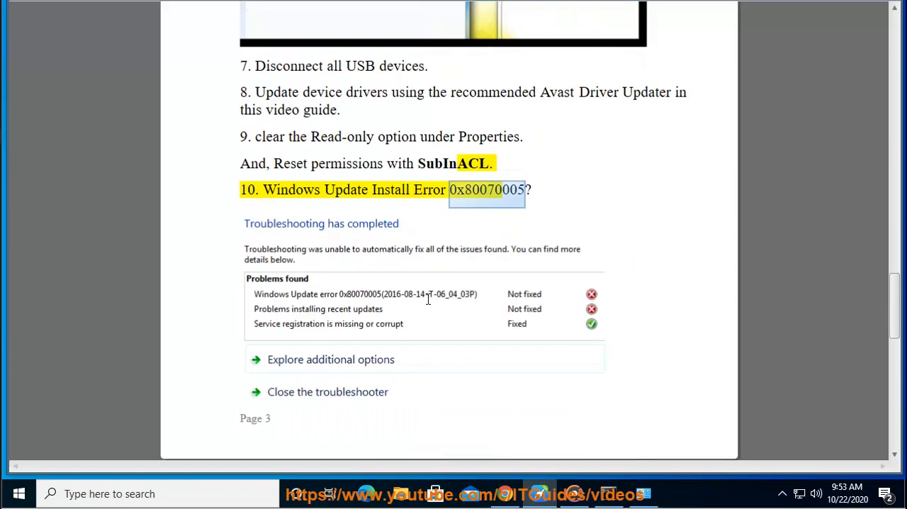
scroll("down", 3)
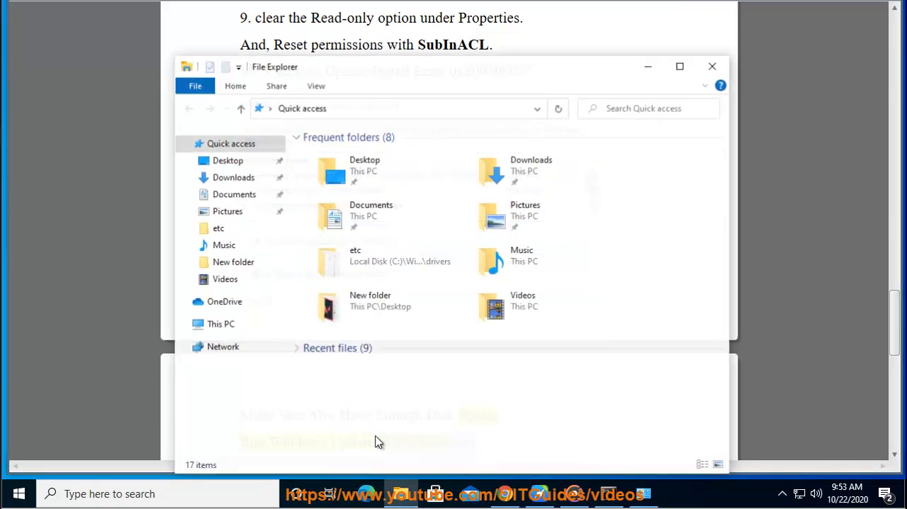
left_click(220, 324)
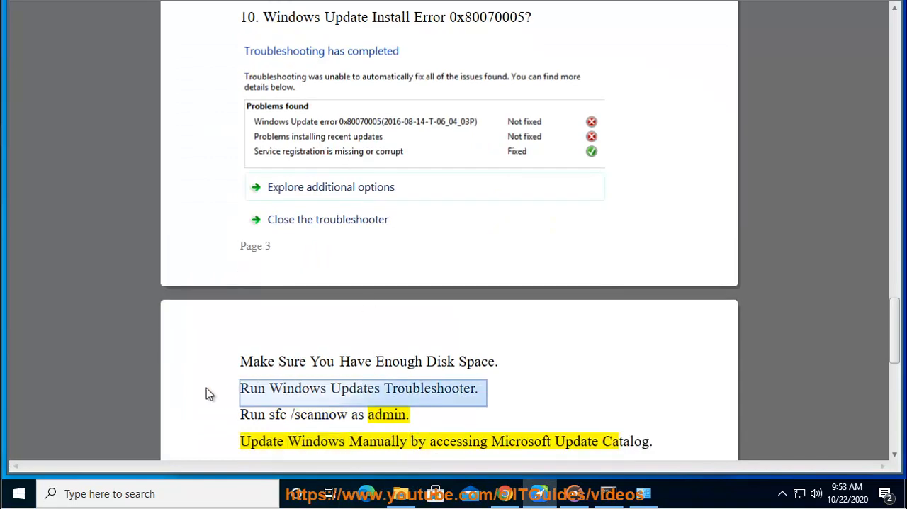
left_click(19, 493)
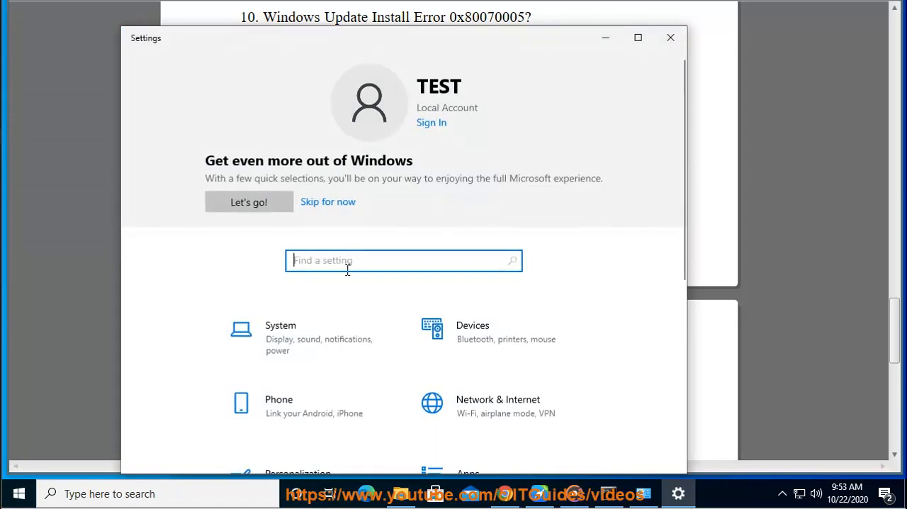
Step: Search Settings for troubleshooting and keep recommended troubleshooting set to ask first
type("TR")
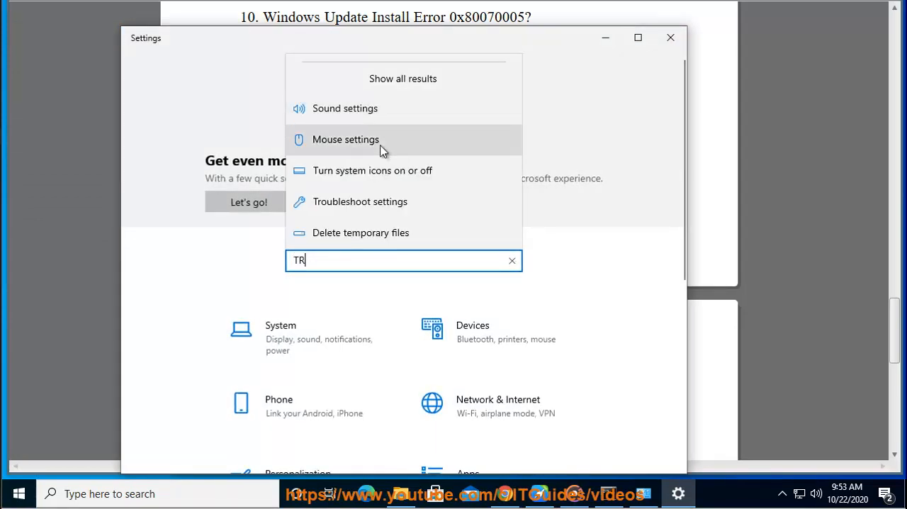
type("P")
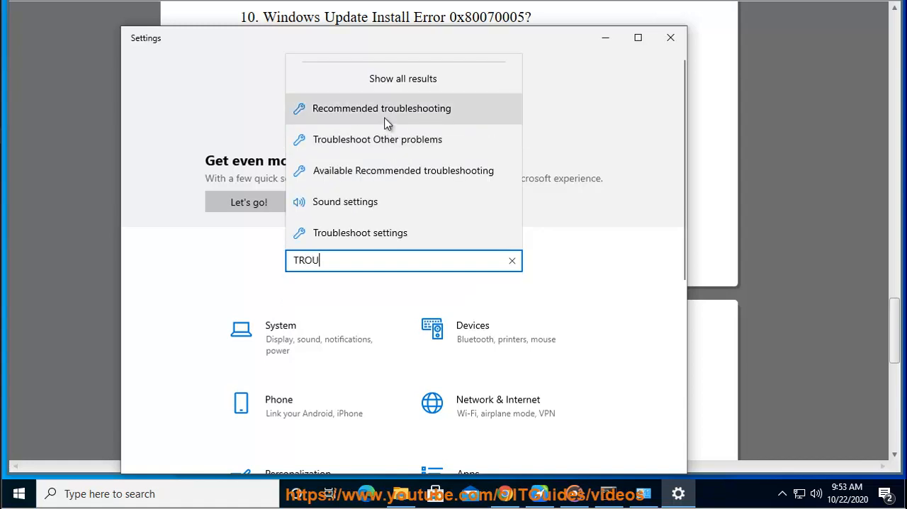
mouse_move(394, 99)
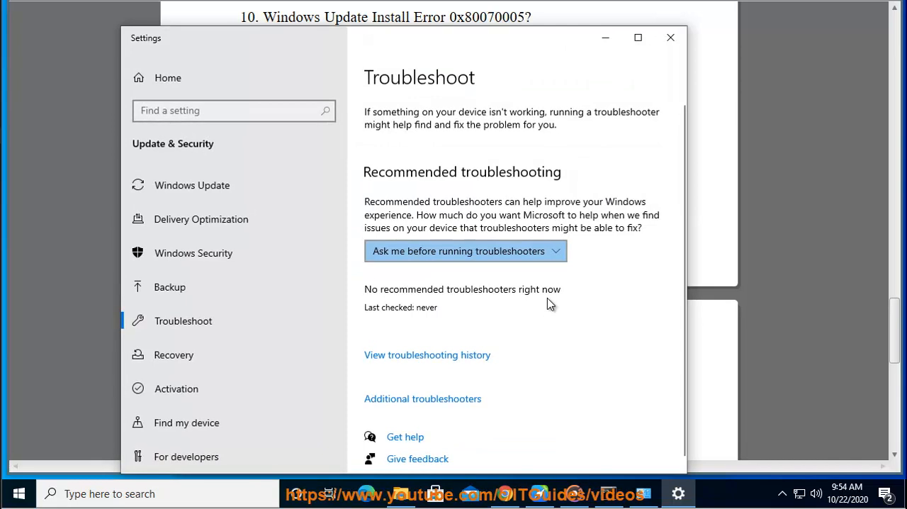
mouse_move(599, 333)
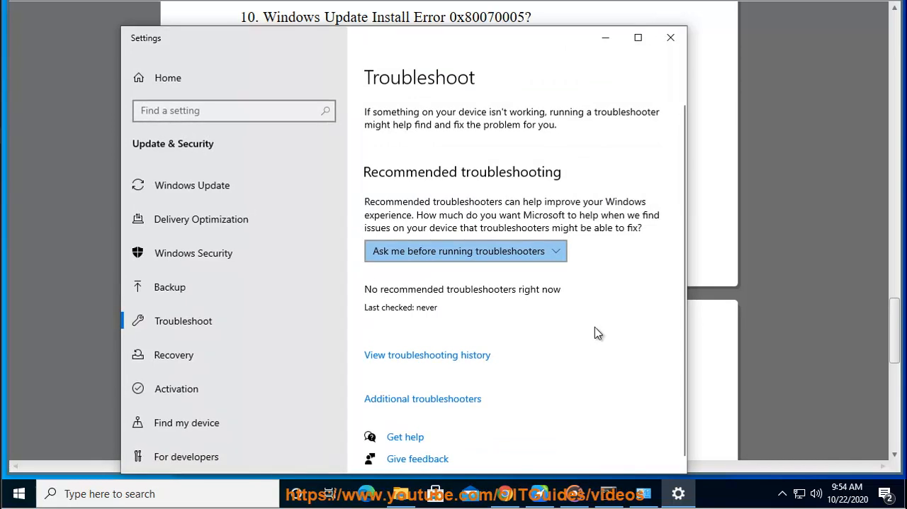
left_click(464, 251)
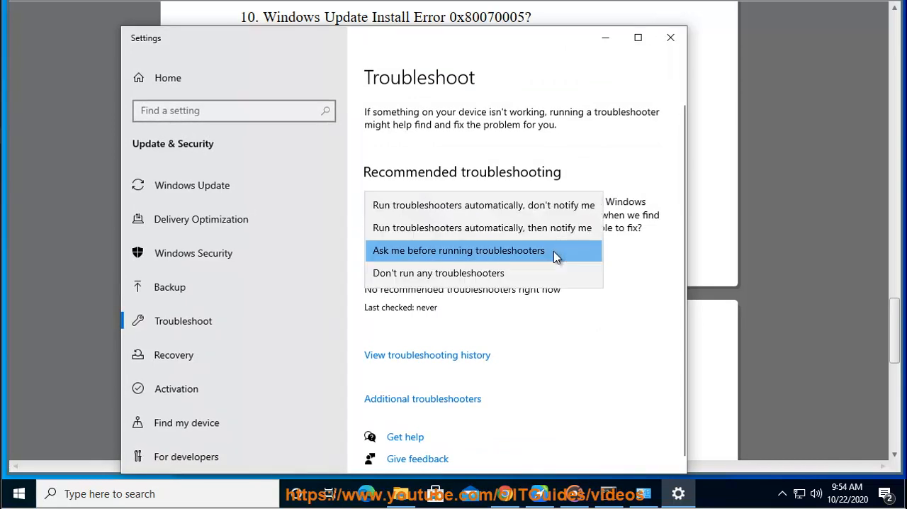
left_click(458, 250)
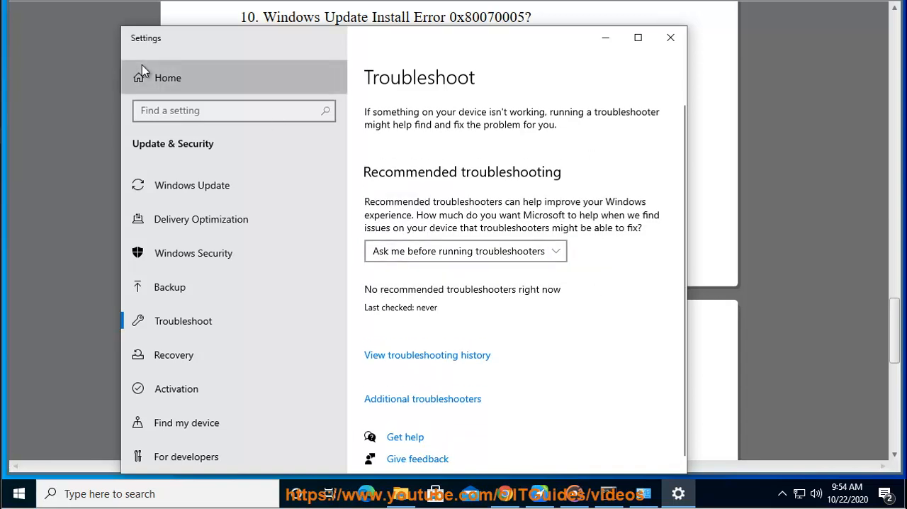
Step: Correct the 'TR' search, reopen the Troubleshoot settings page, and launch Control Panel
type("TROUNL")
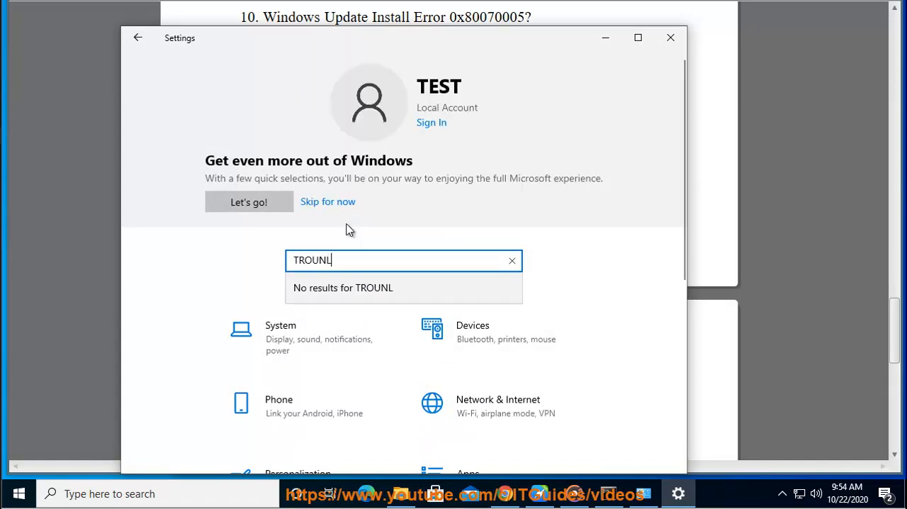
key("backspace")
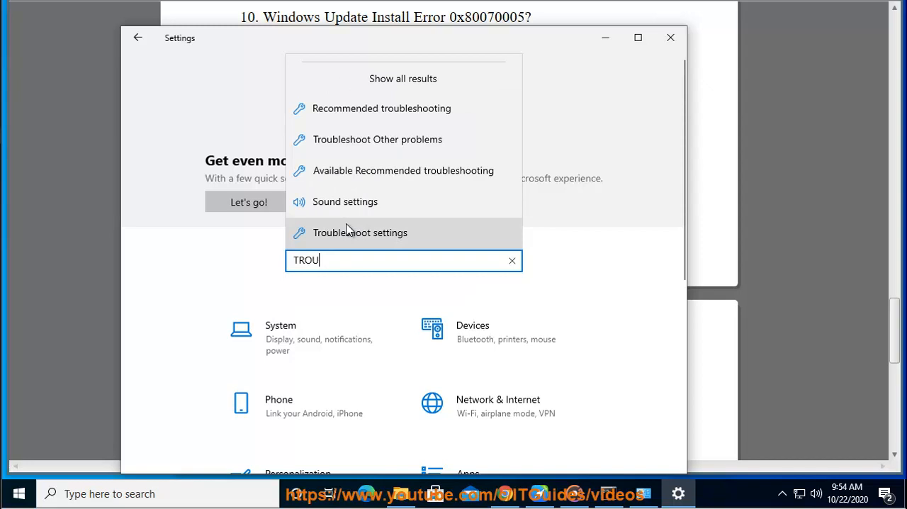
left_click(360, 233)
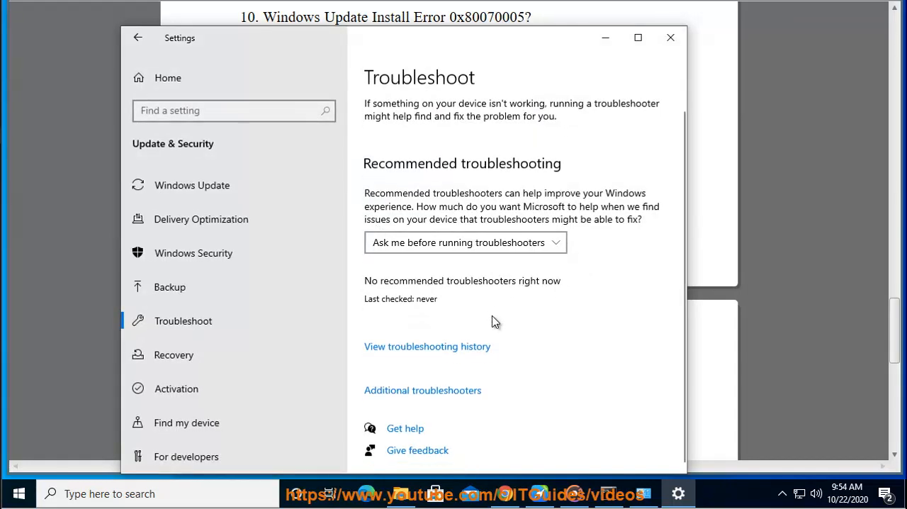
left_click(464, 242)
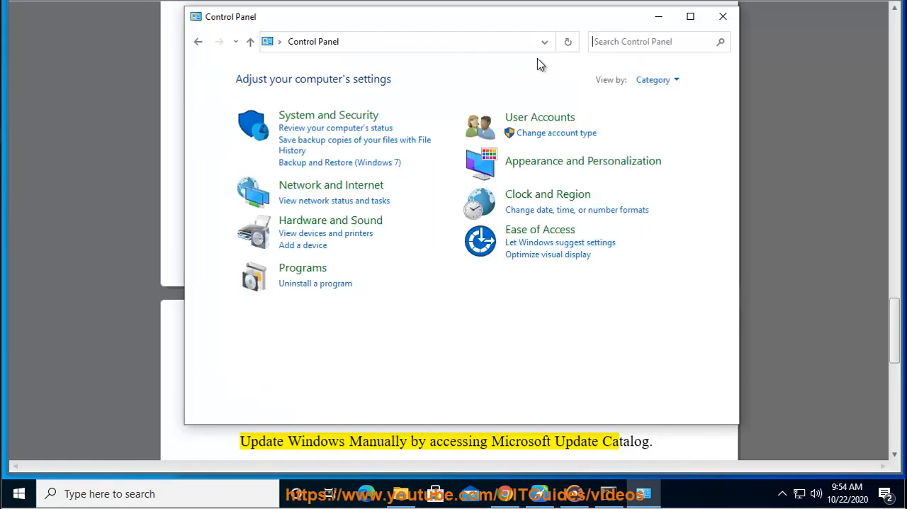
Step: Open Control Panel's Troubleshooting list and run the Windows Update troubleshooter
type("TR")
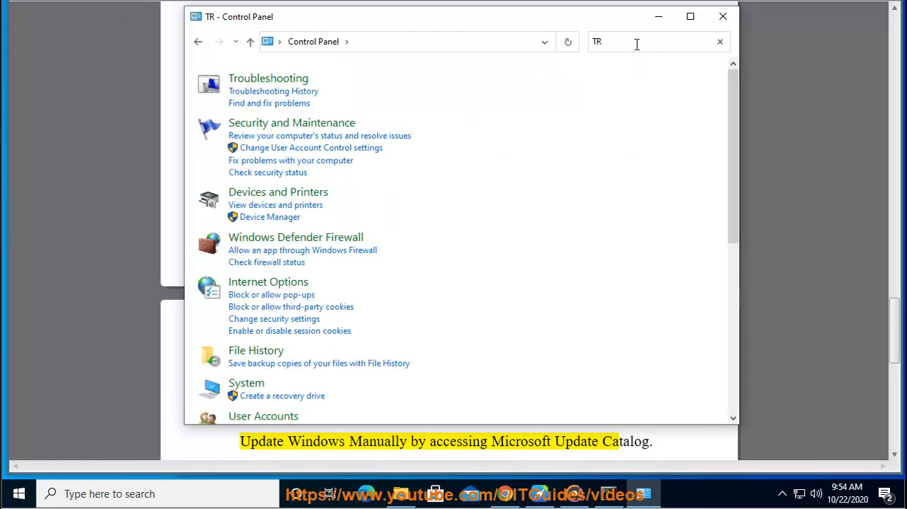
left_click(268, 78)
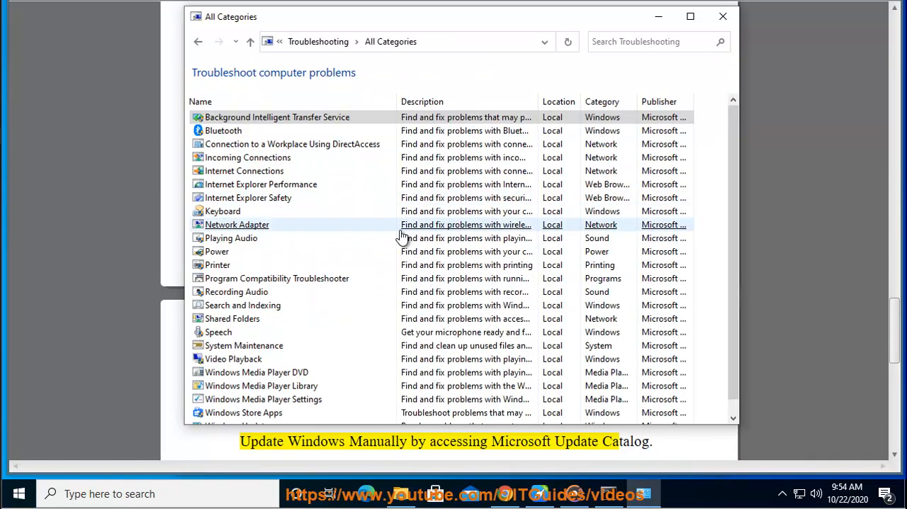
scroll("down", 3)
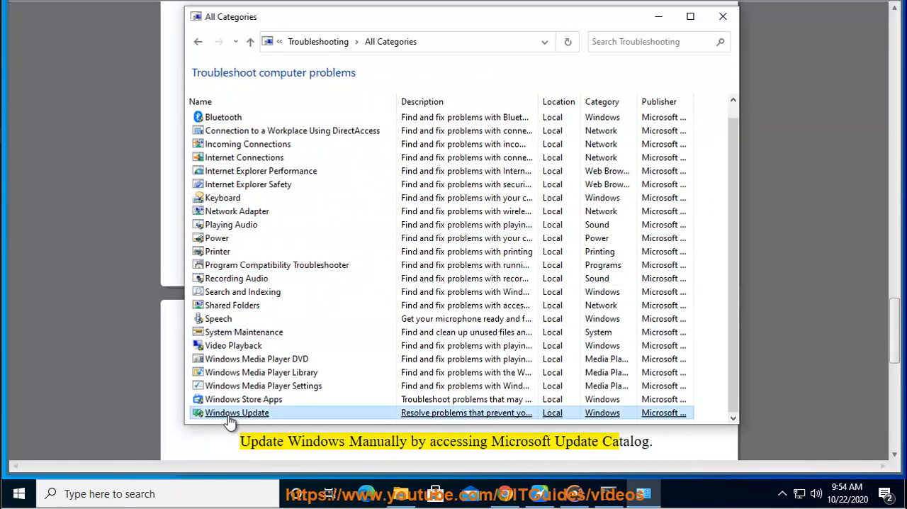
double_click(236, 412)
type("C")
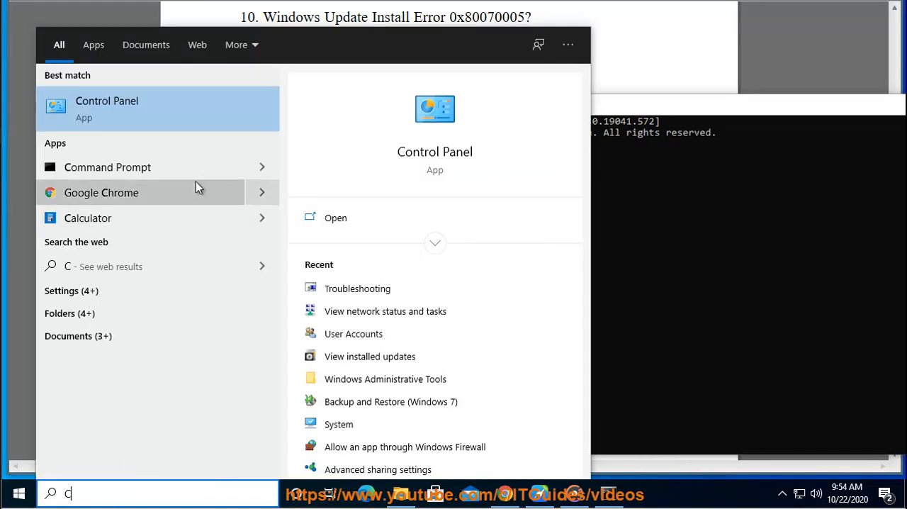
Step: Run Command Prompt as administrator, approve UAC, and enter 'SFC /SCANNOW'
type("ommand Prompt")
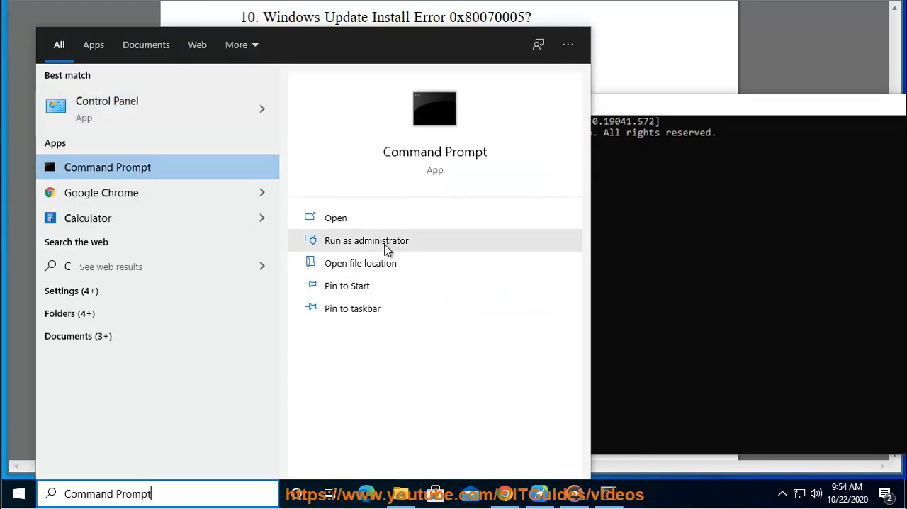
left_click(367, 240)
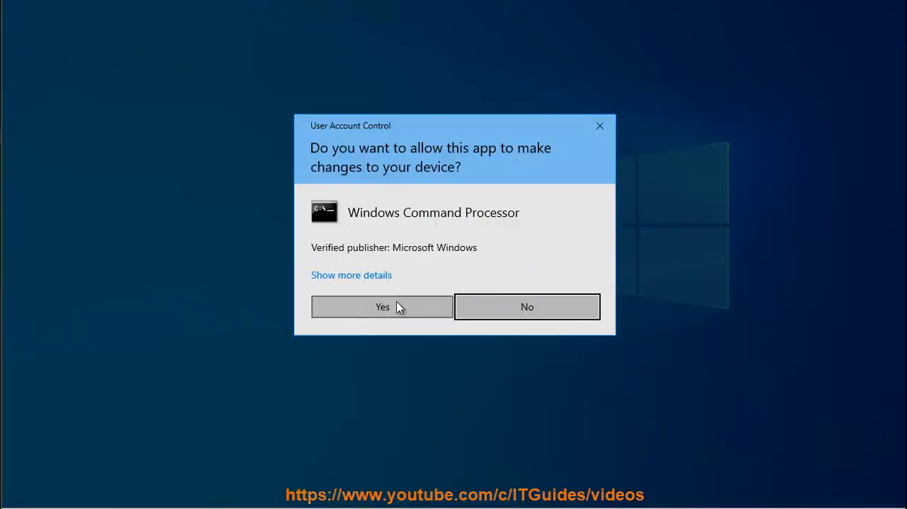
left_click(382, 306)
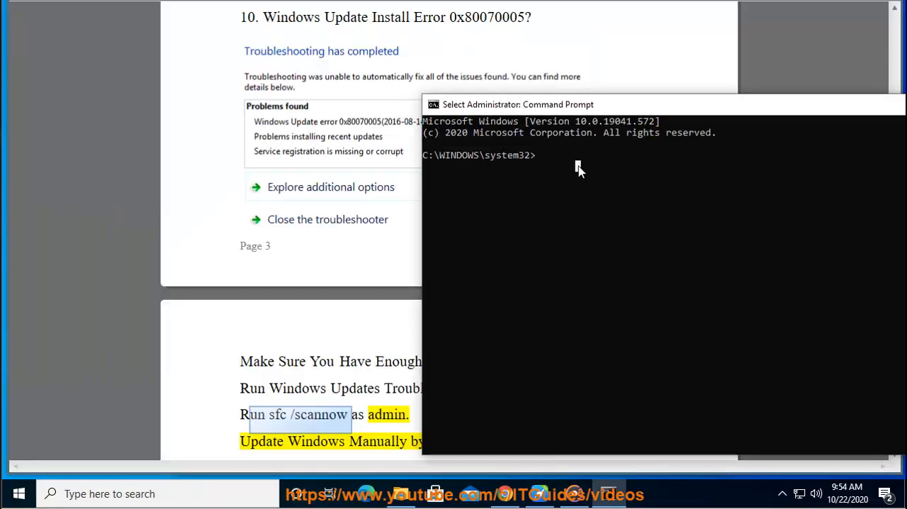
type("SFC")
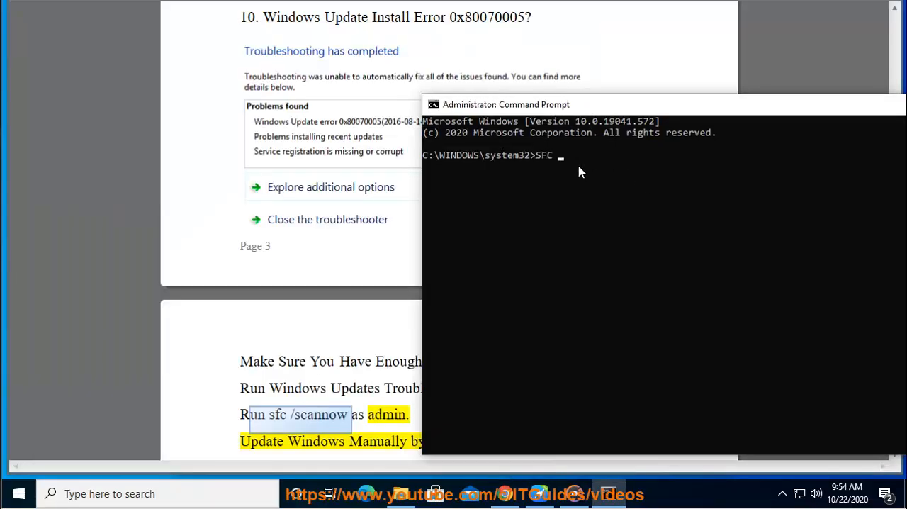
type("/SCANNOW")
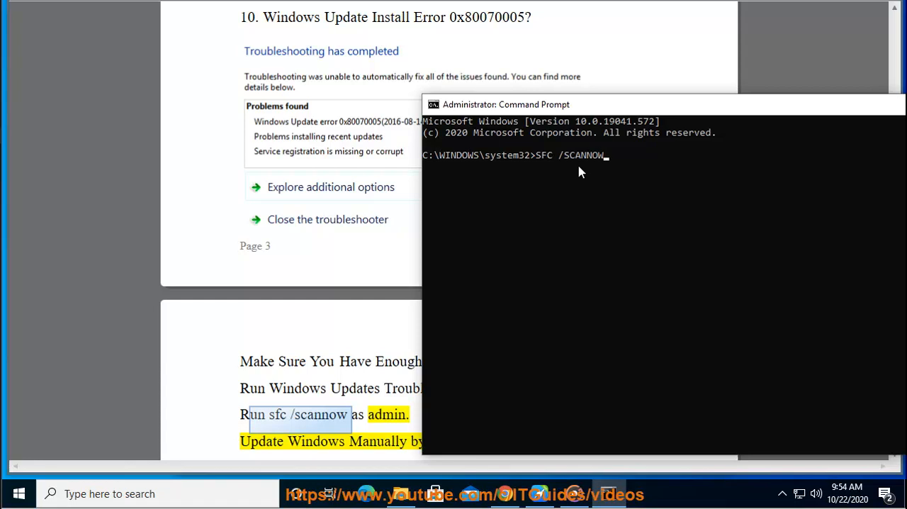
type("ENTER.")
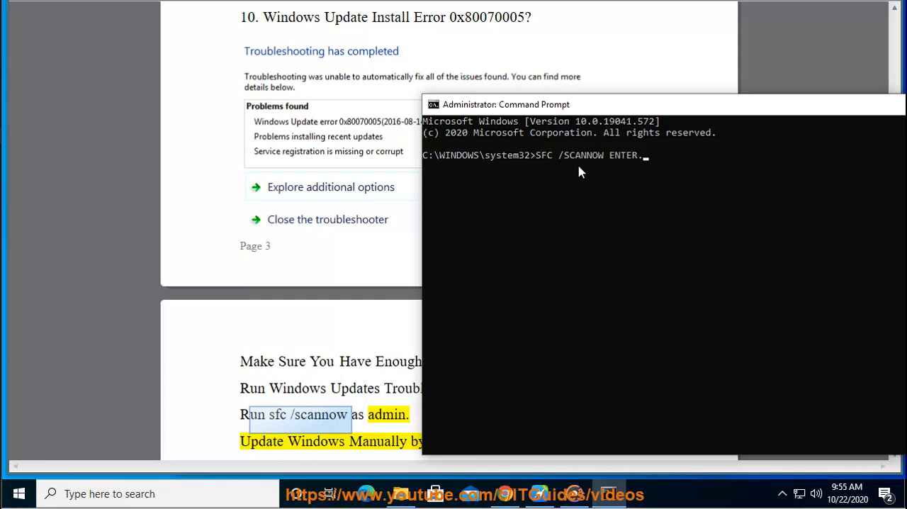
type("..")
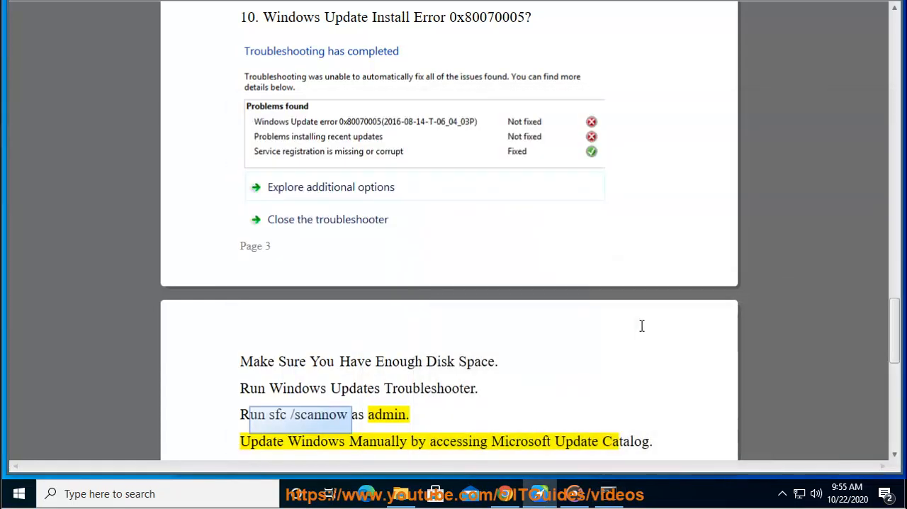
double_click(459, 440)
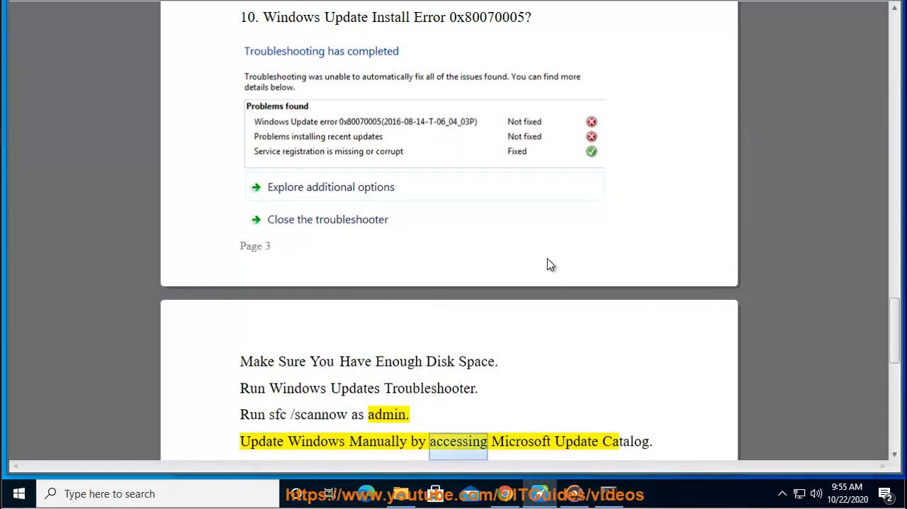
scroll("down", 3)
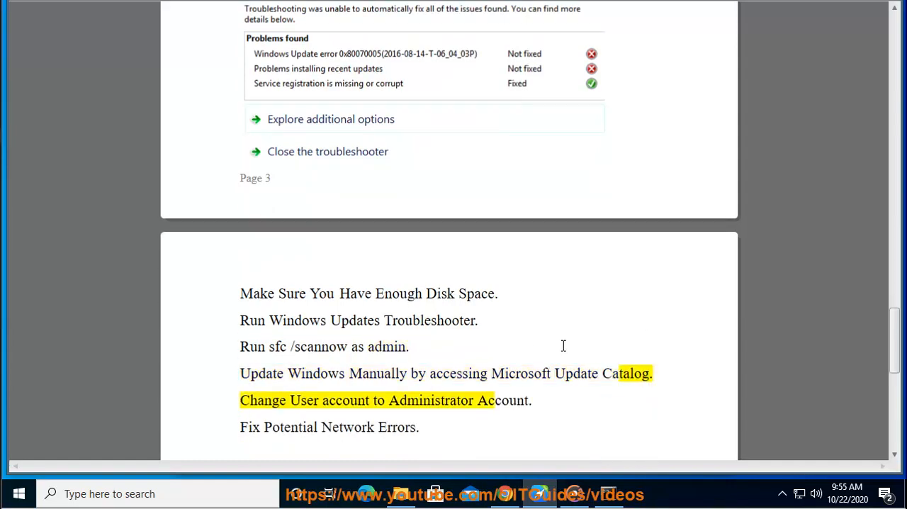
double_click(502, 400)
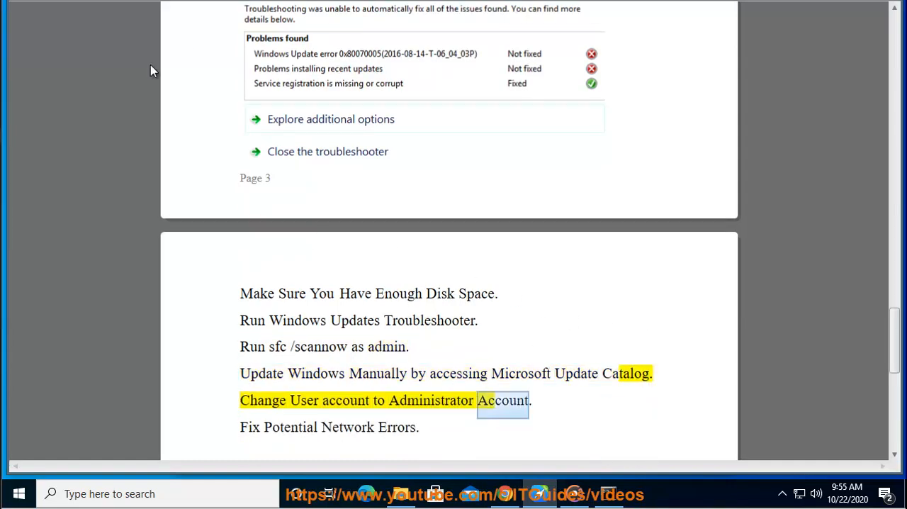